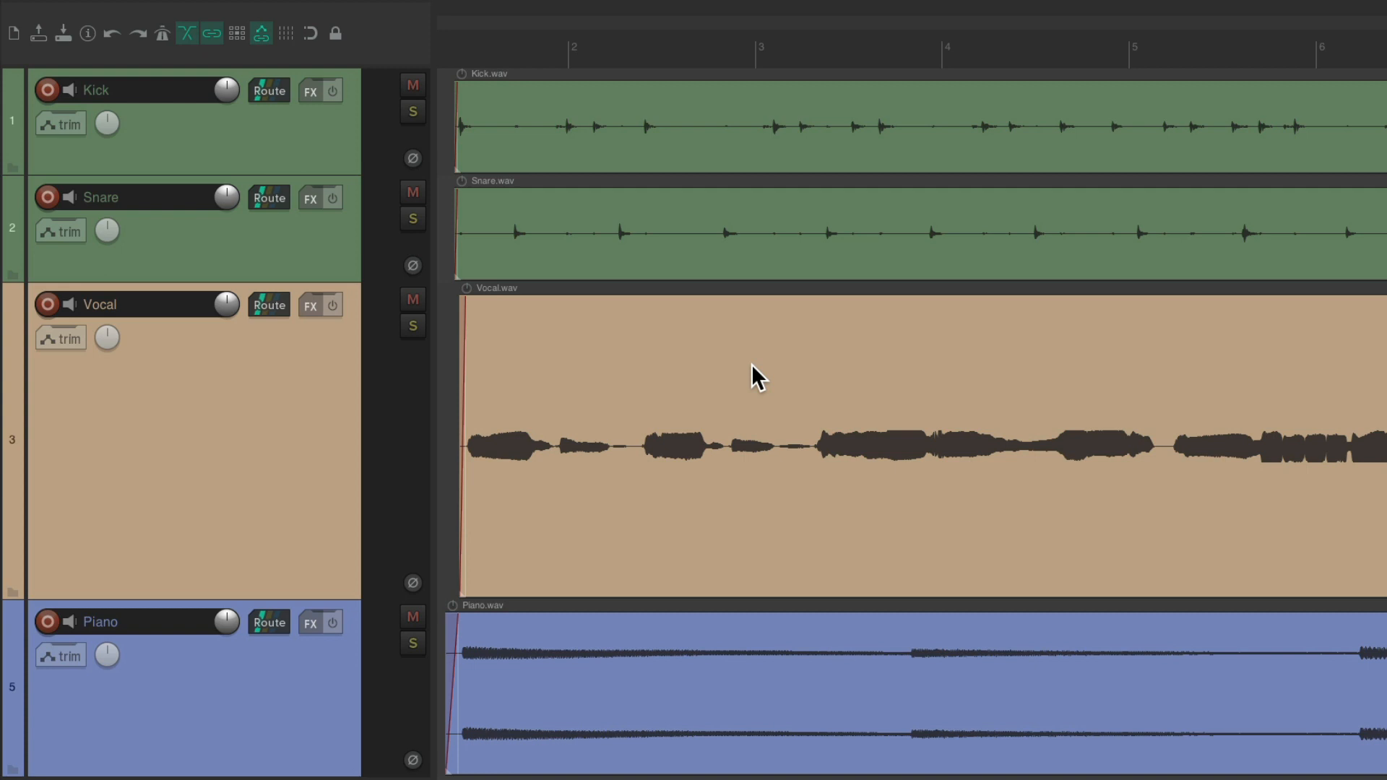
mouse_move(623, 399)
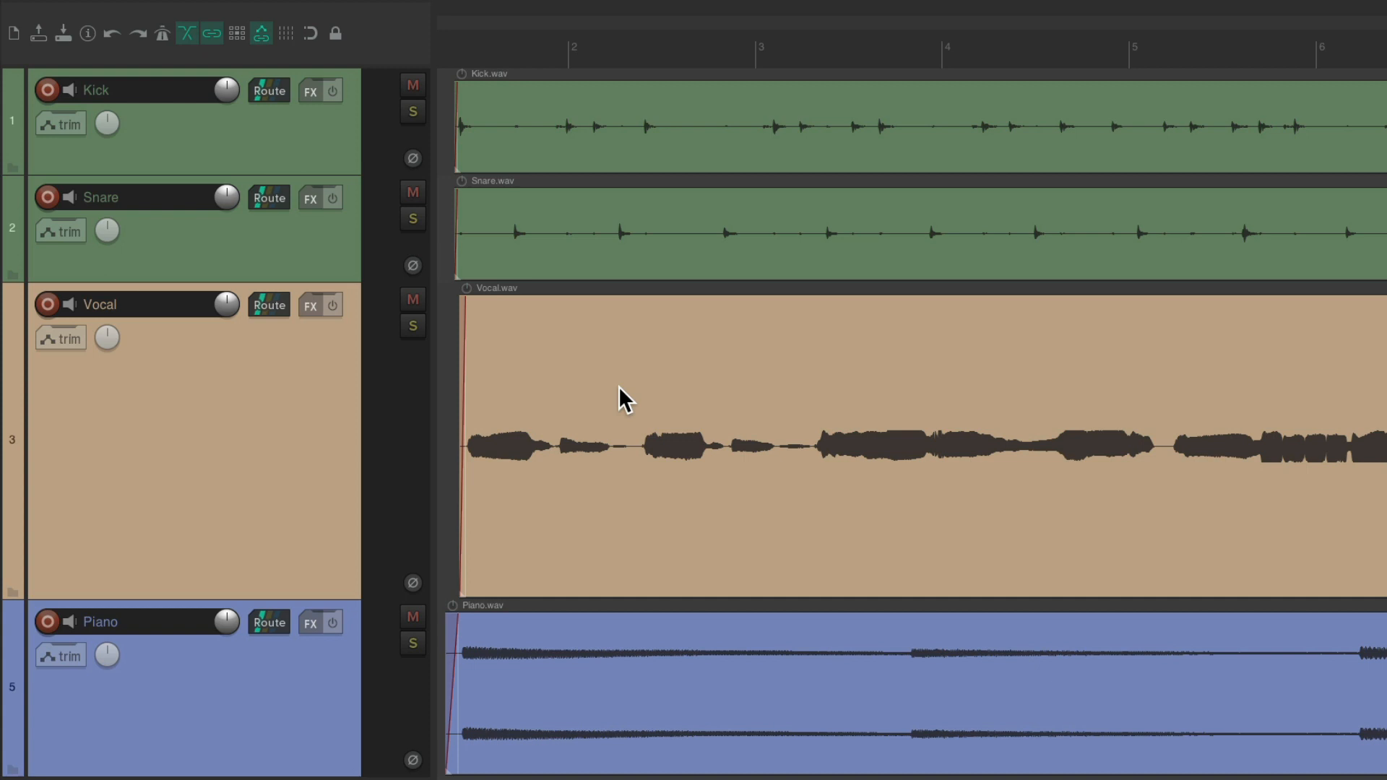
mouse_move(582, 383)
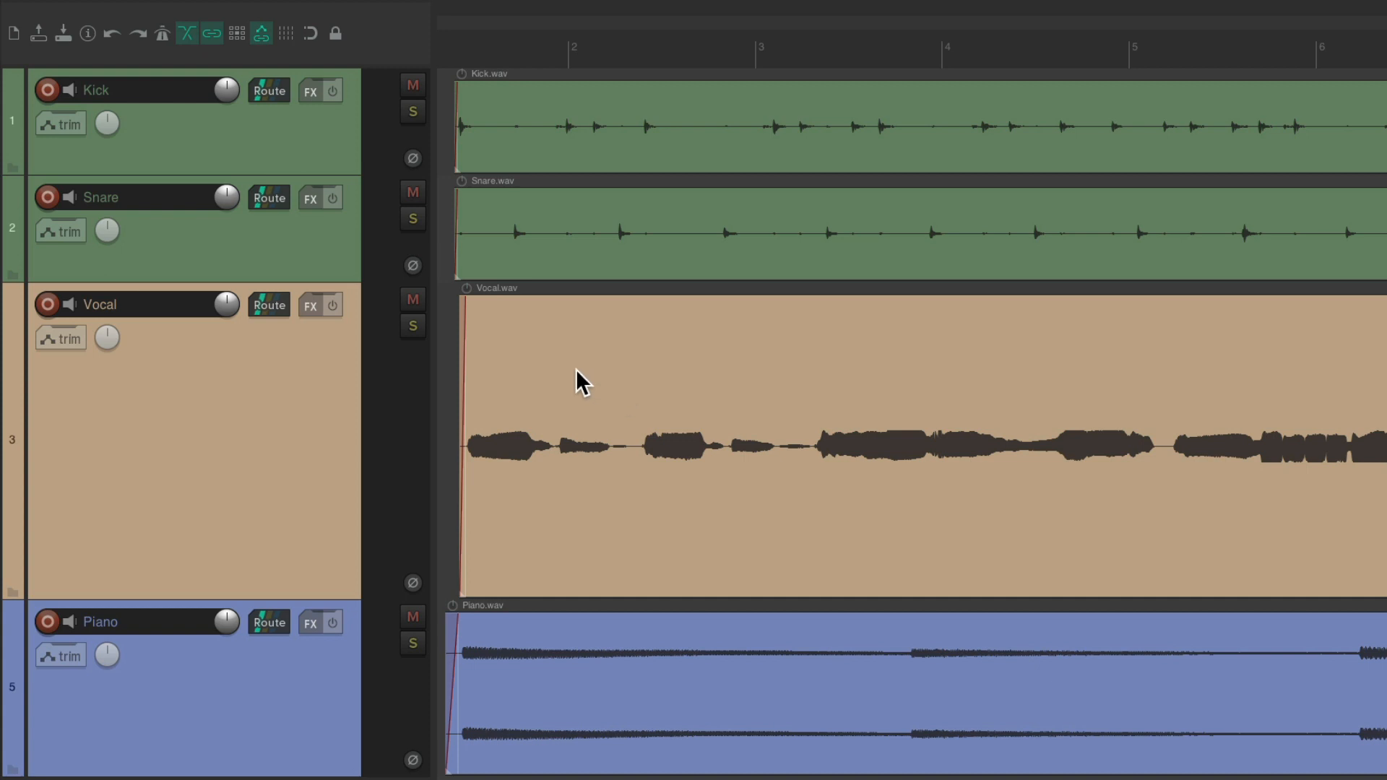
mouse_move(489, 312)
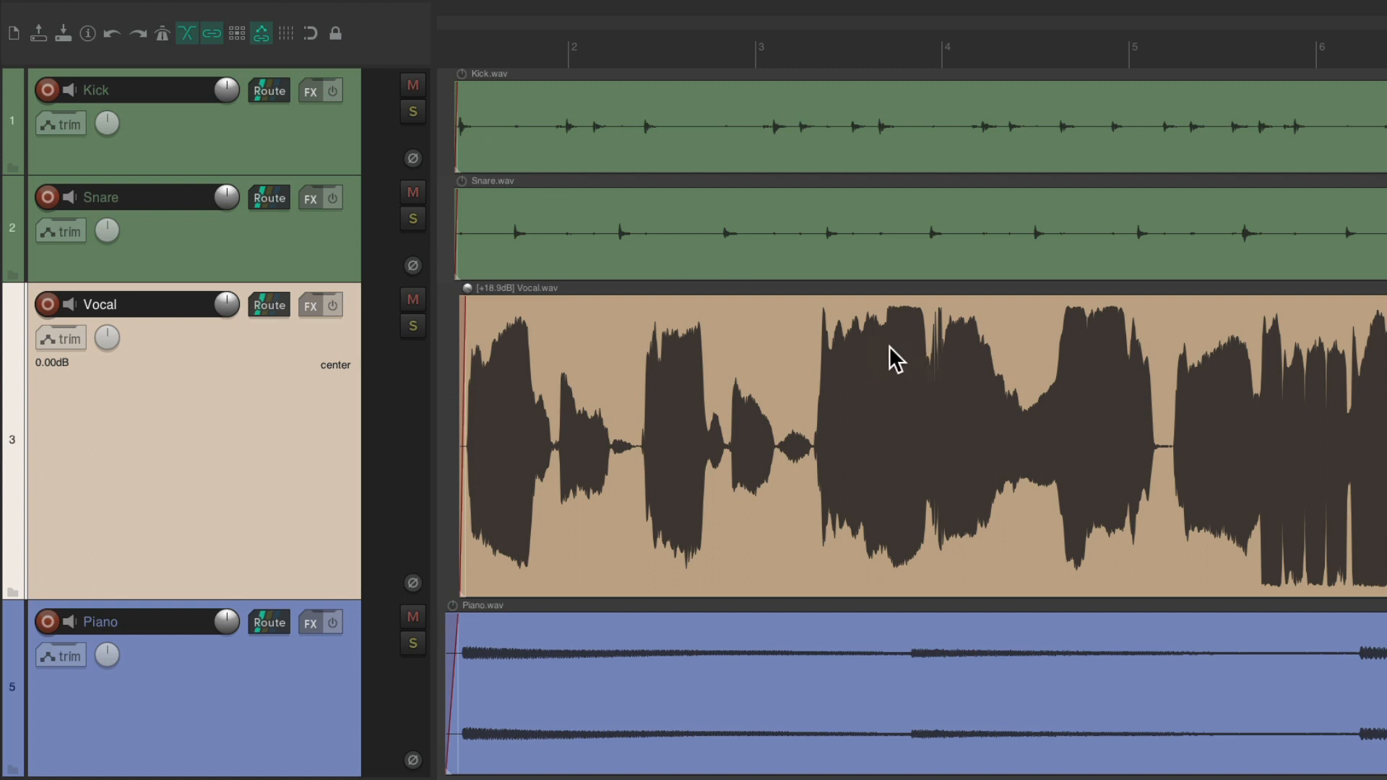
mouse_move(902, 358)
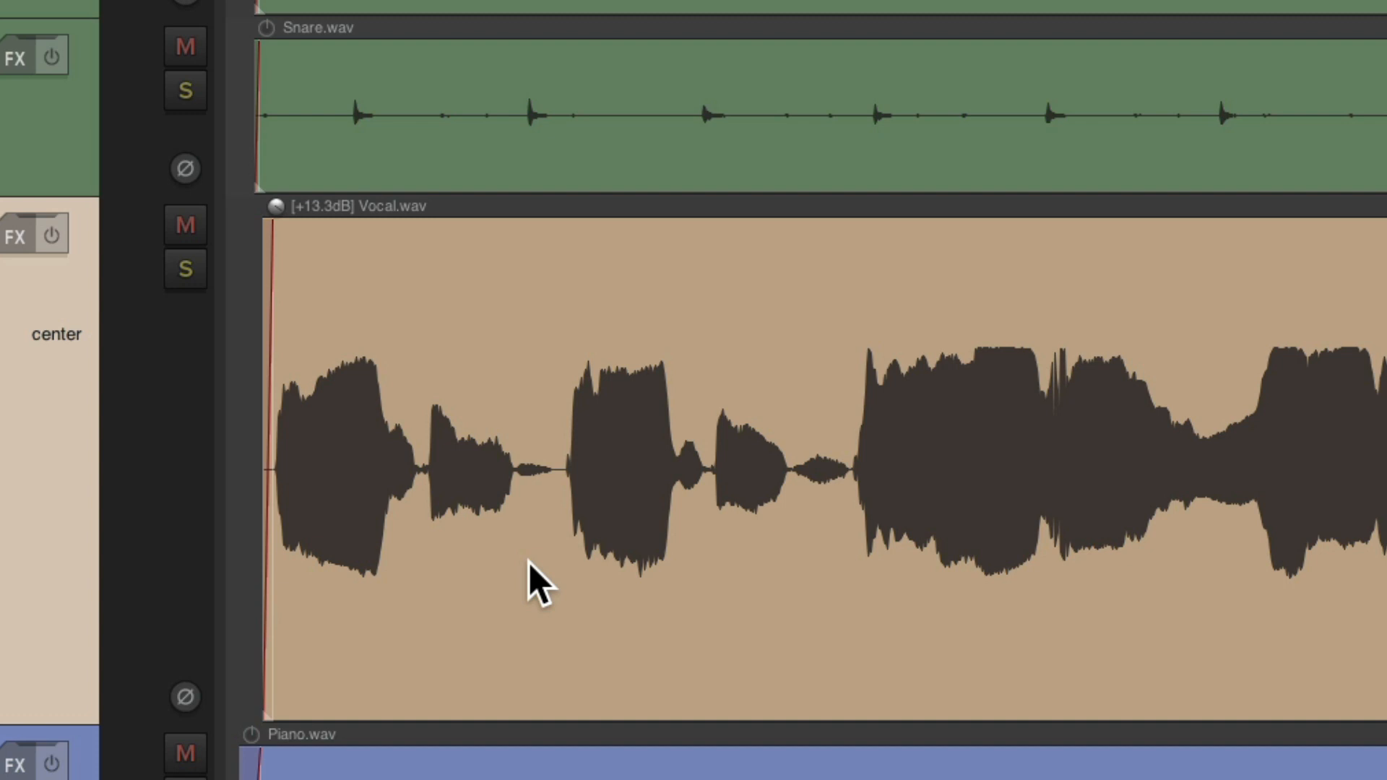
mouse_move(484, 544)
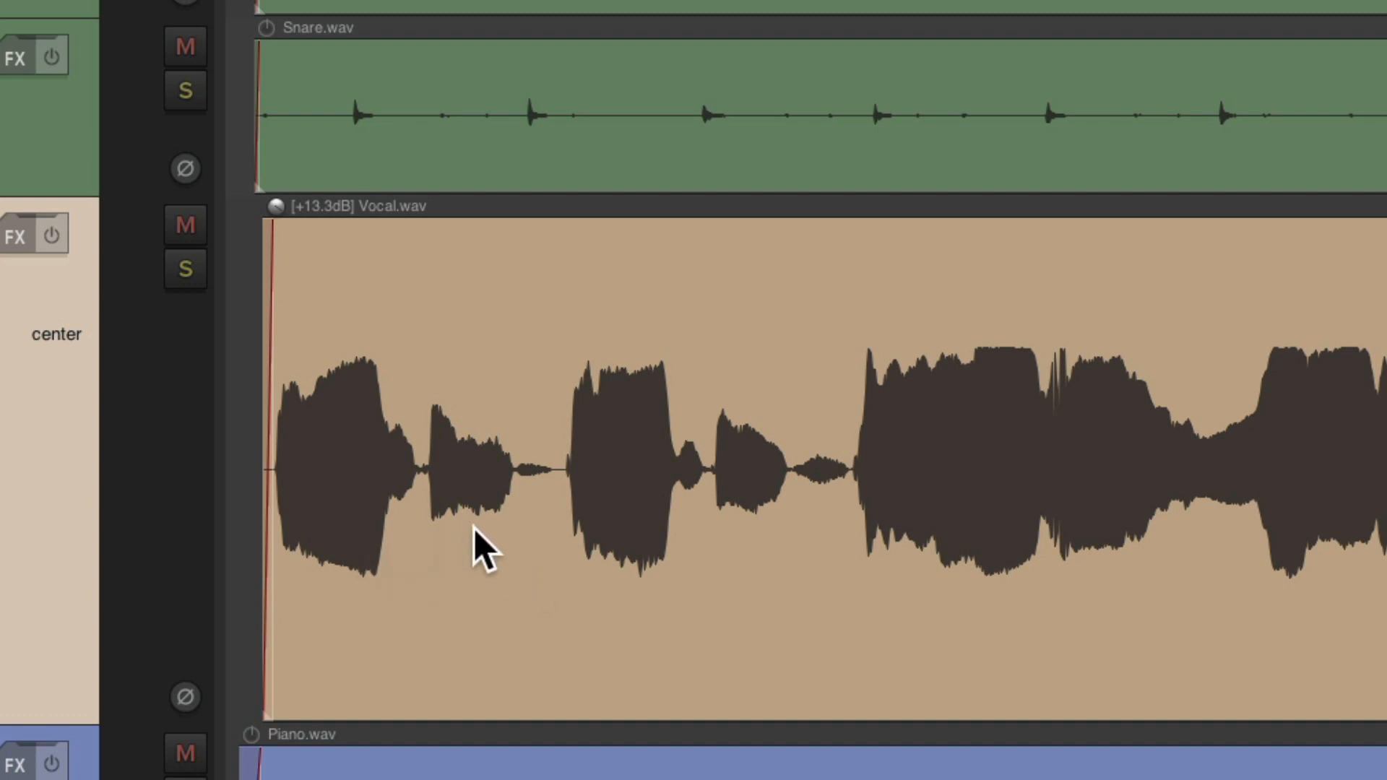
mouse_move(367, 496)
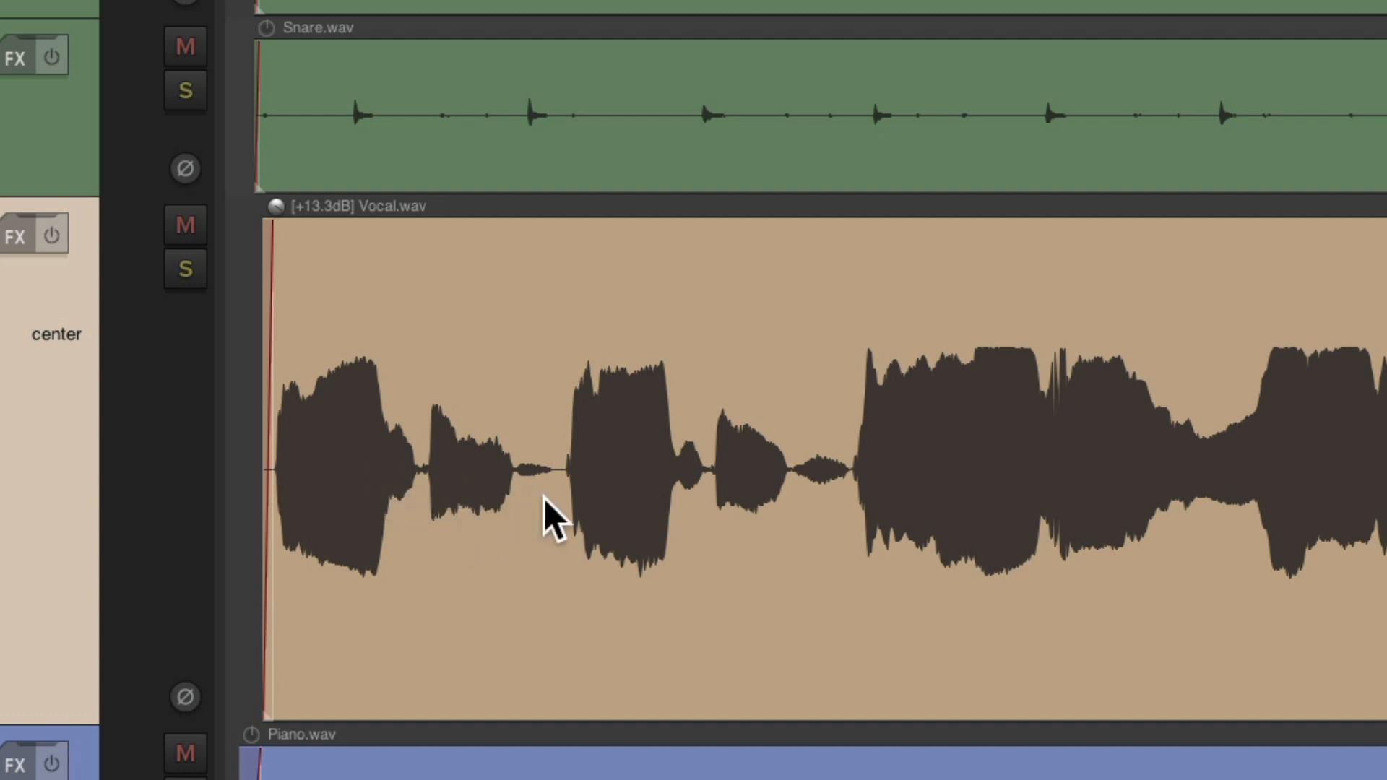
mouse_move(287, 225)
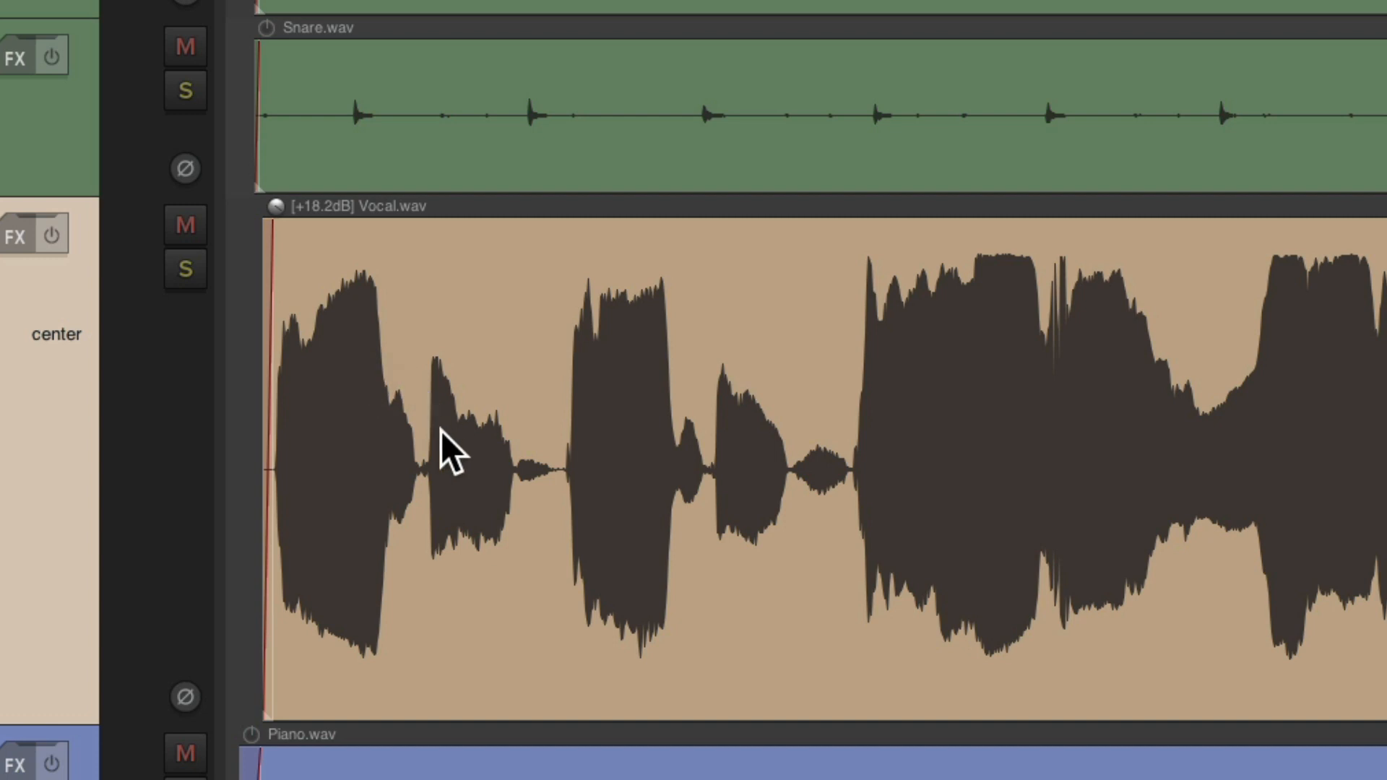
mouse_move(552, 504)
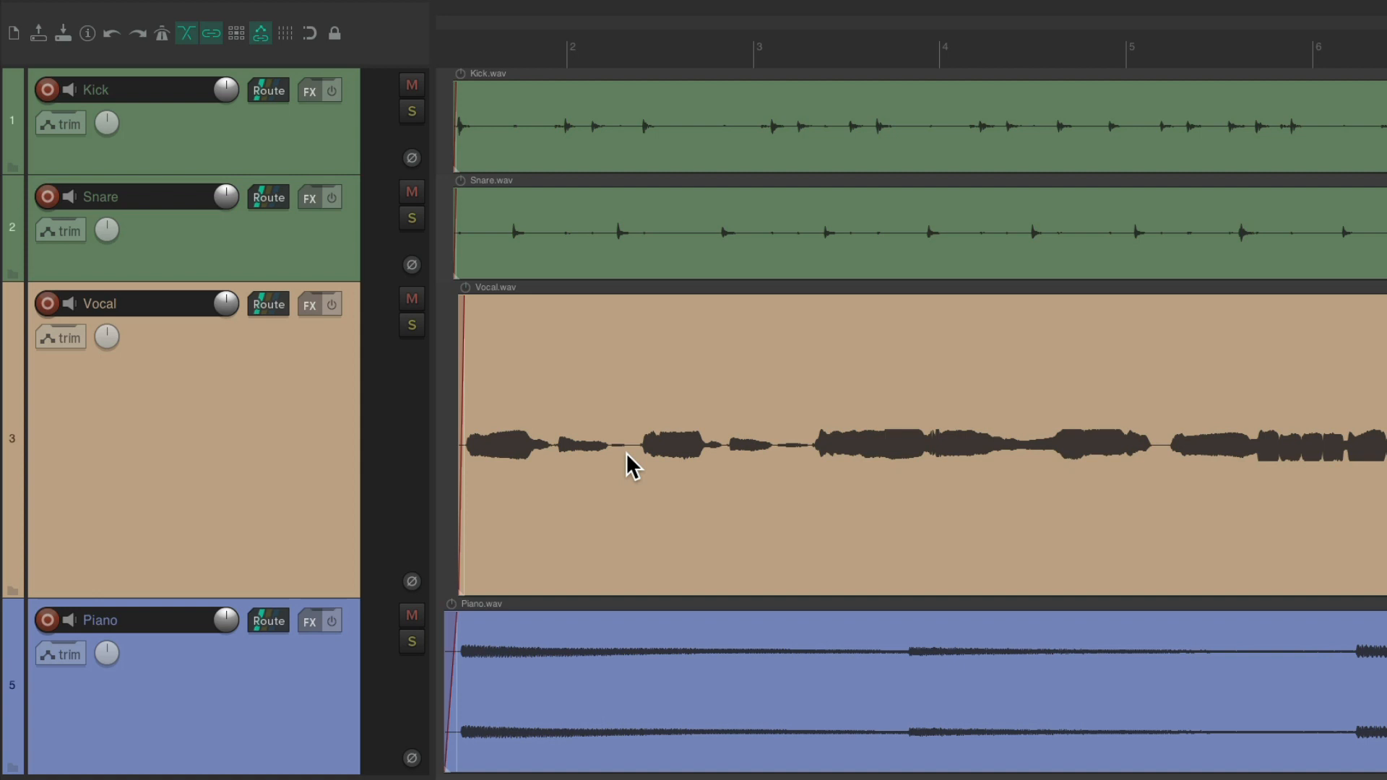
mouse_move(564, 373)
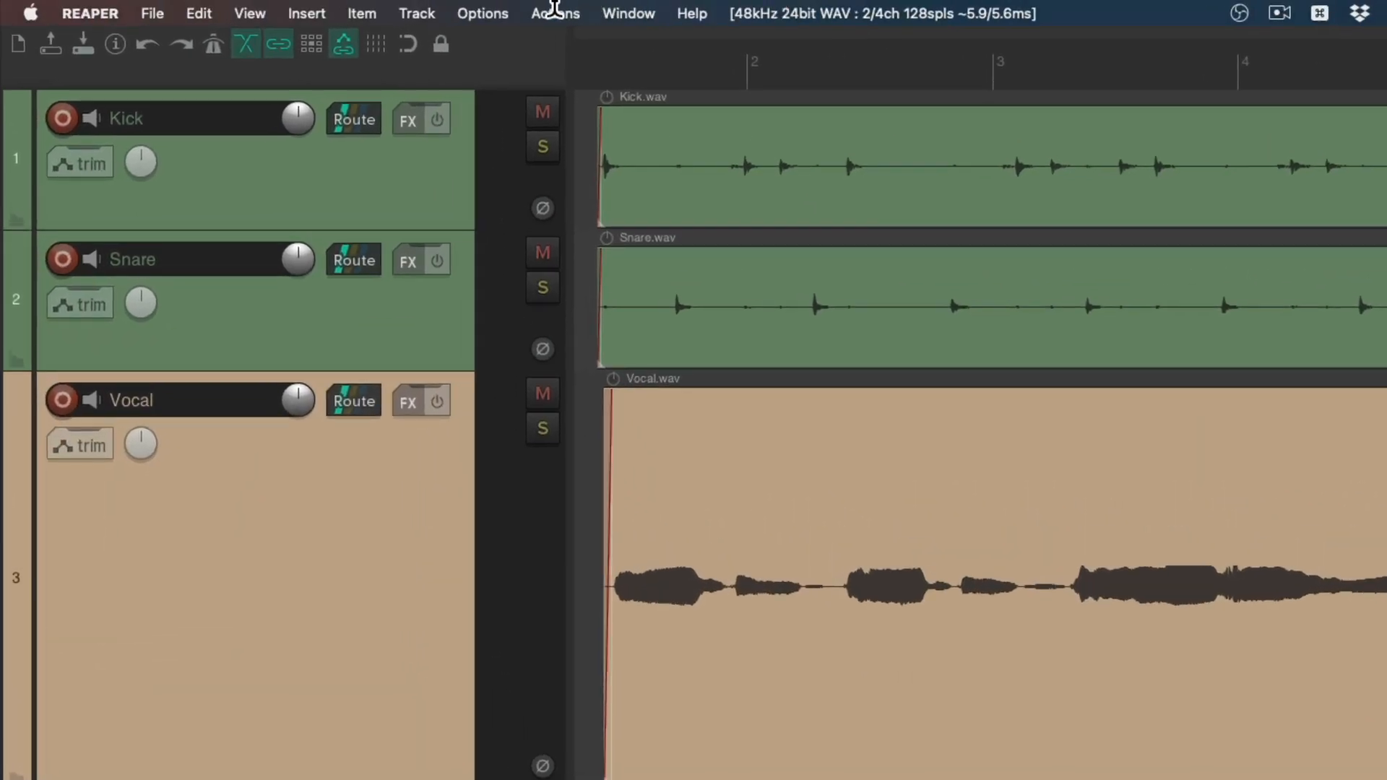
click(554, 13)
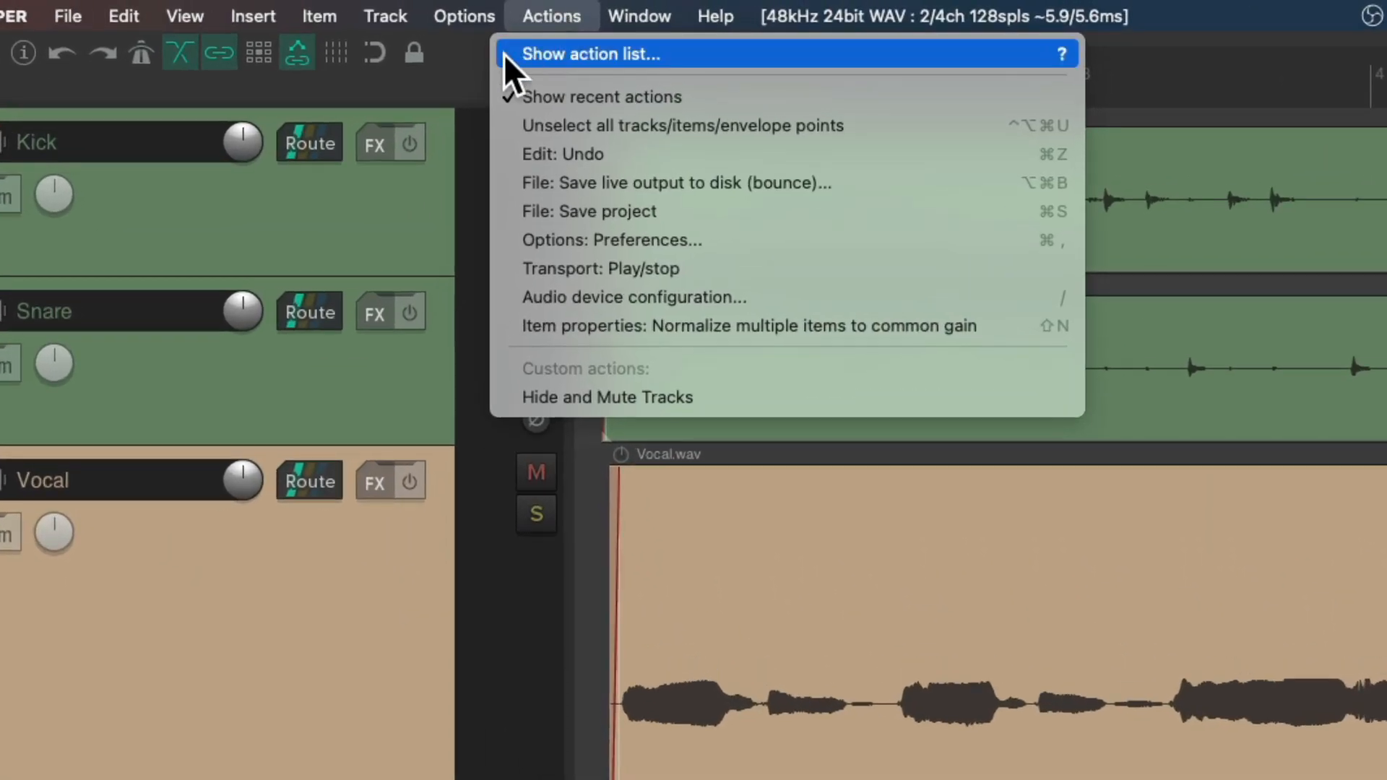
click(590, 54)
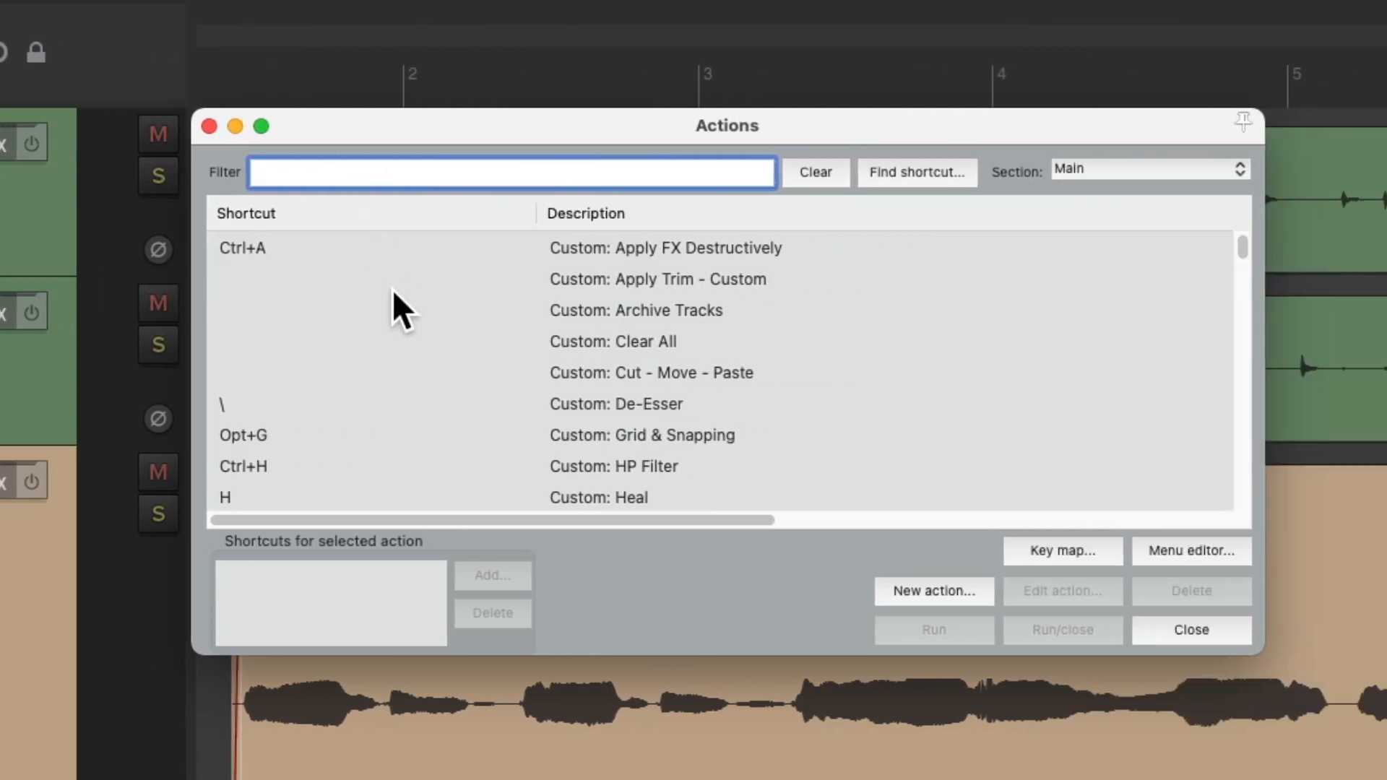
text(peaks)
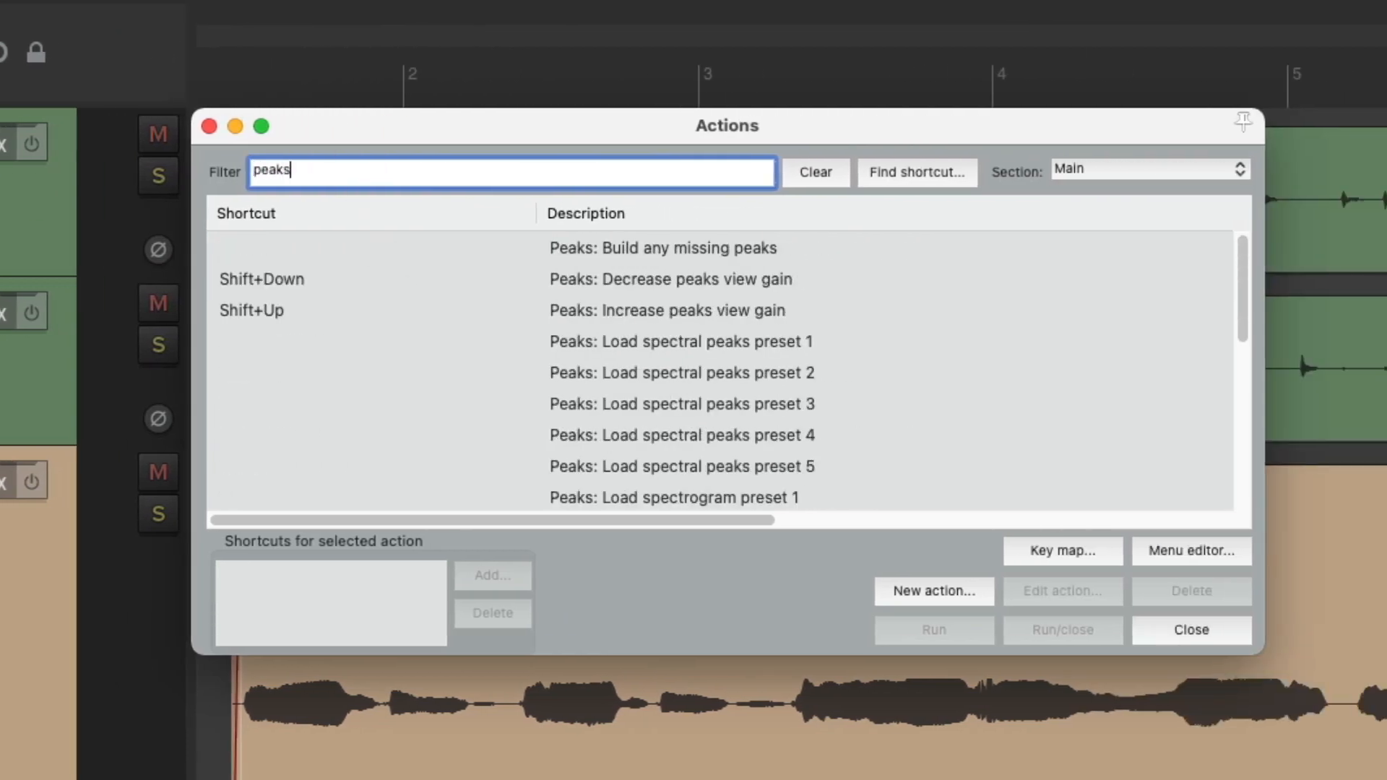
click(667, 310)
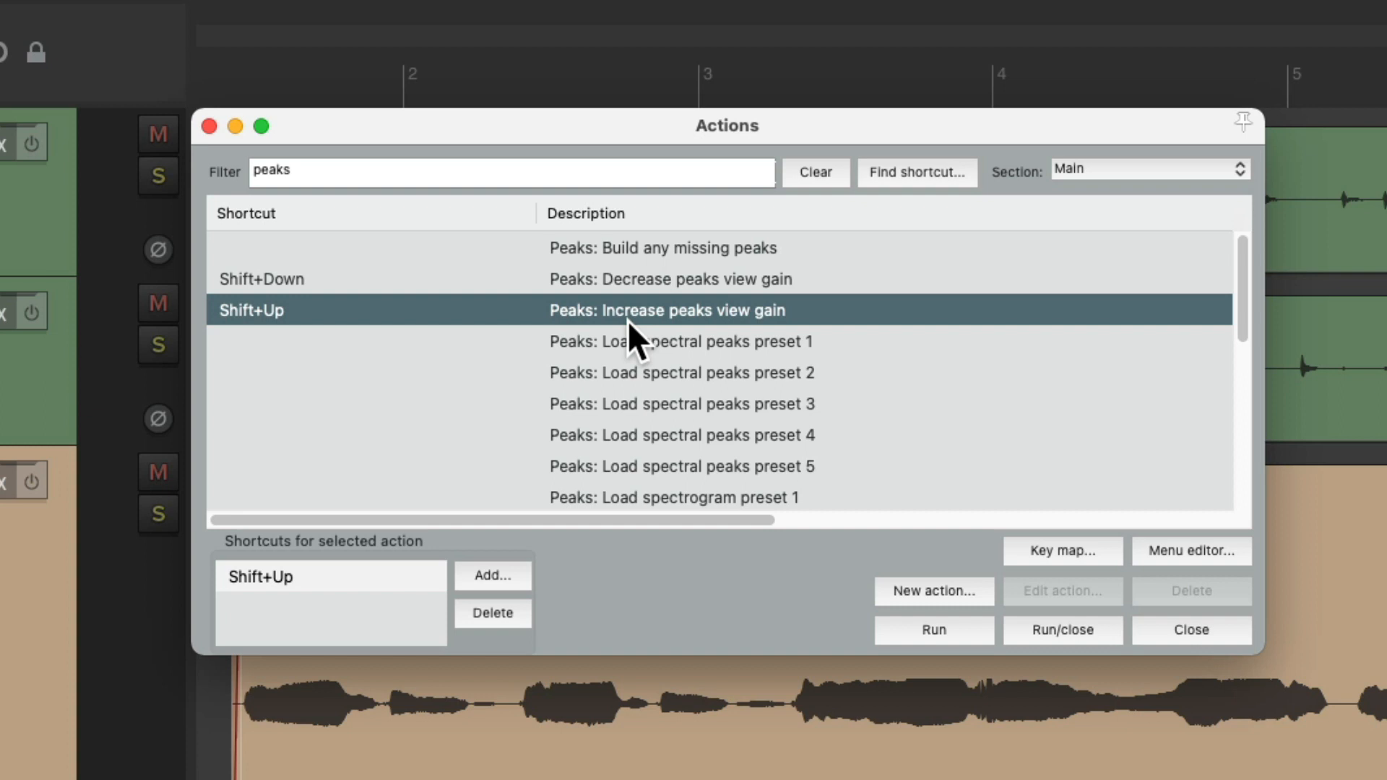
mouse_move(643, 319)
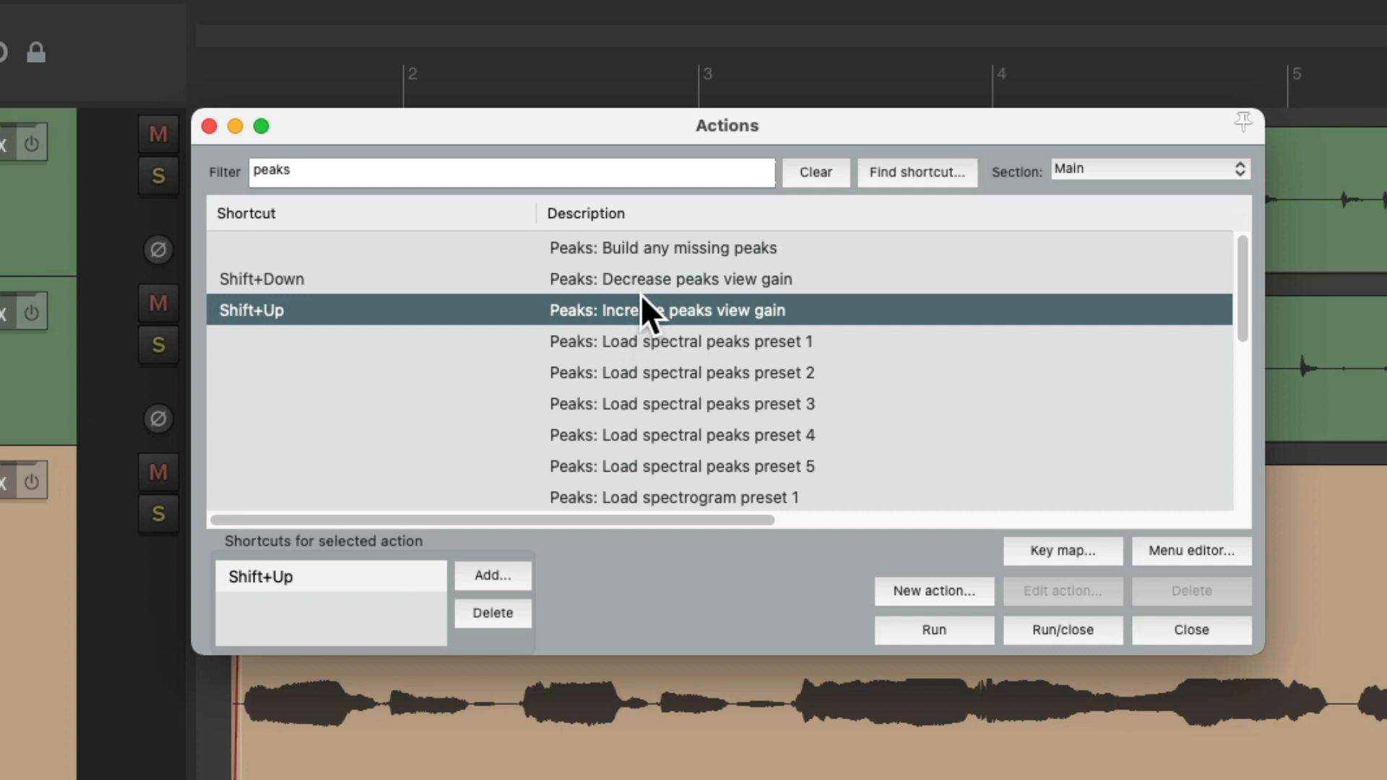
click(669, 279)
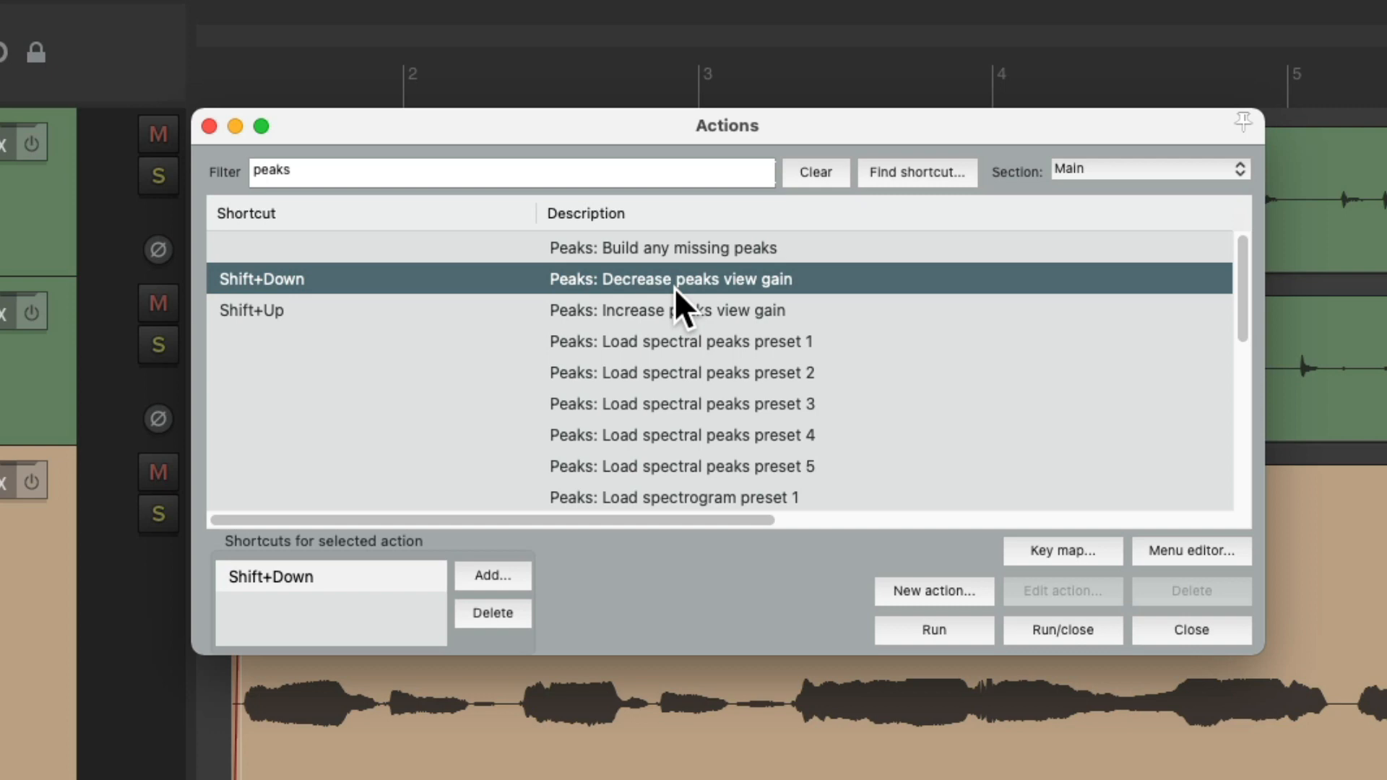
click(667, 310)
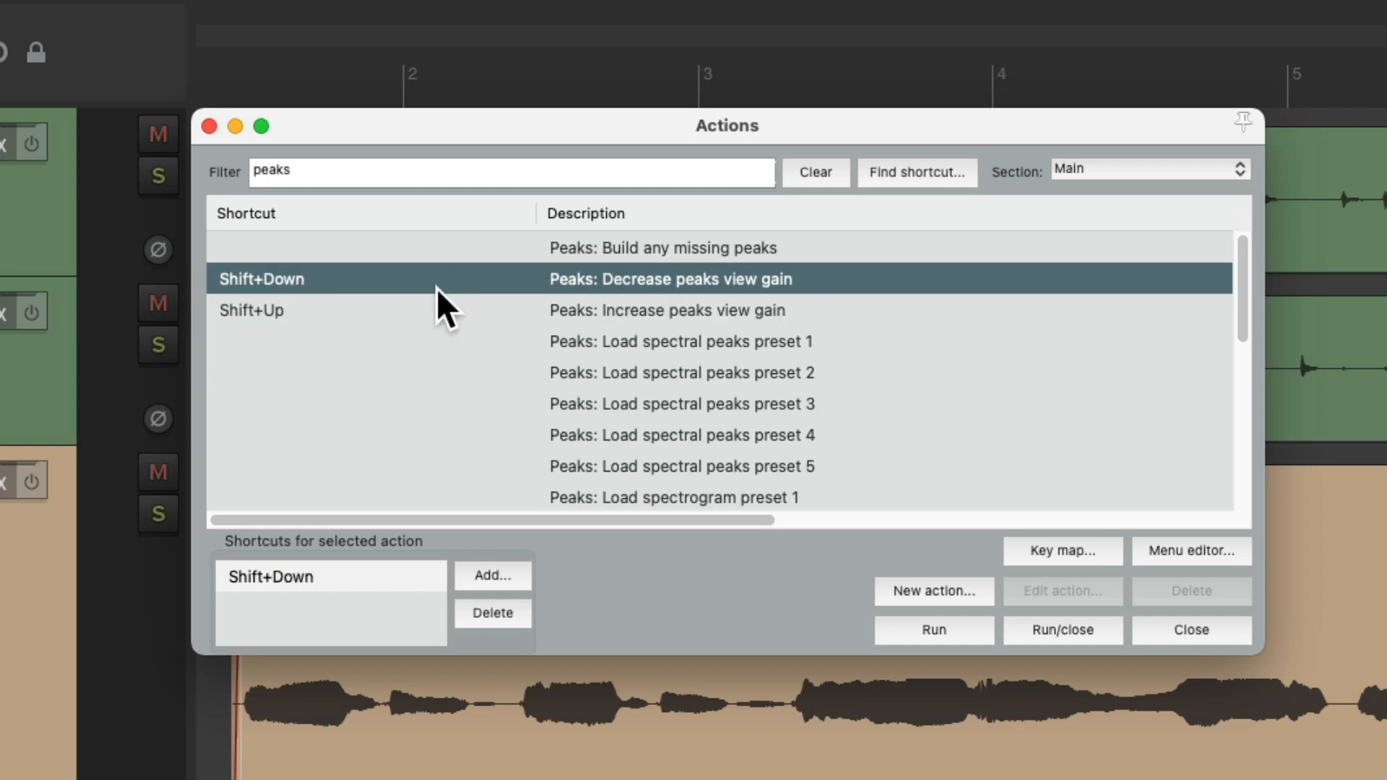
click(1190, 630)
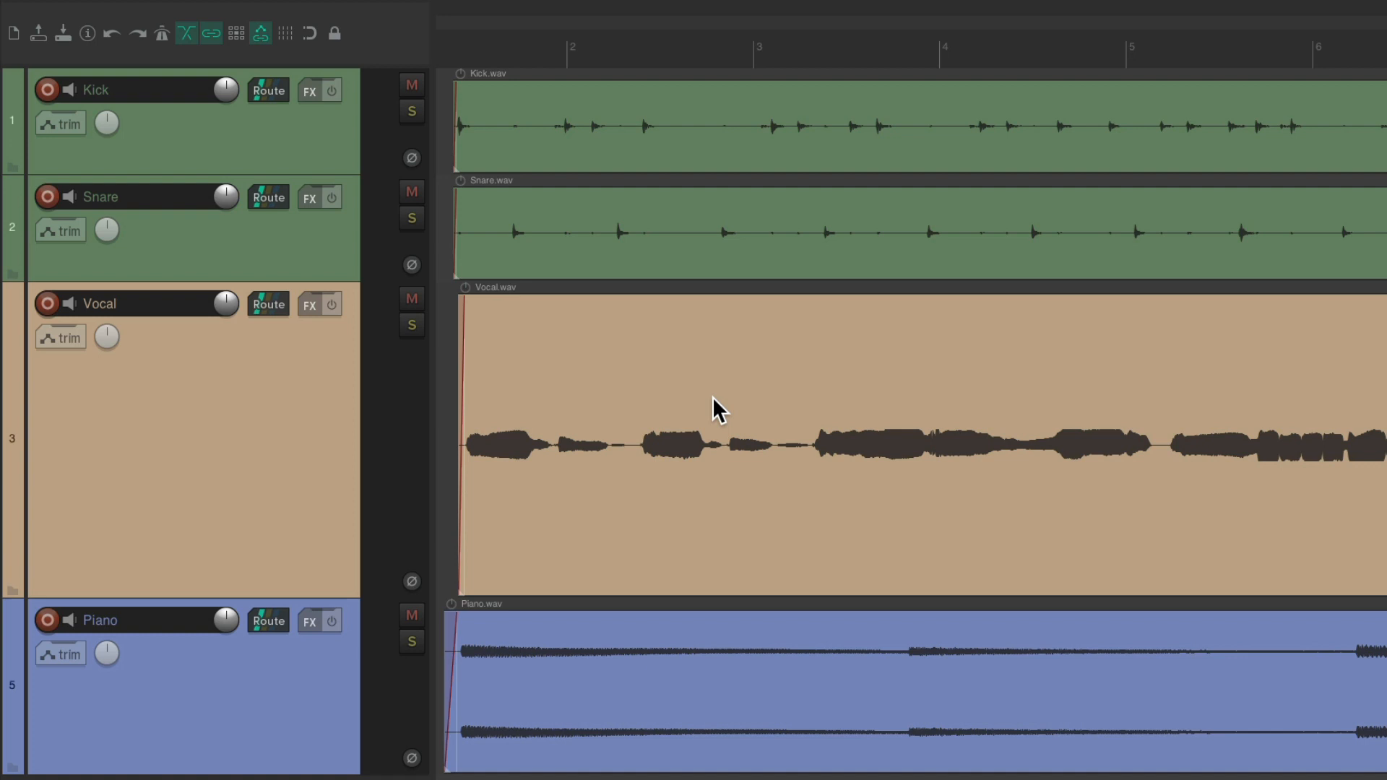
mouse_move(481, 198)
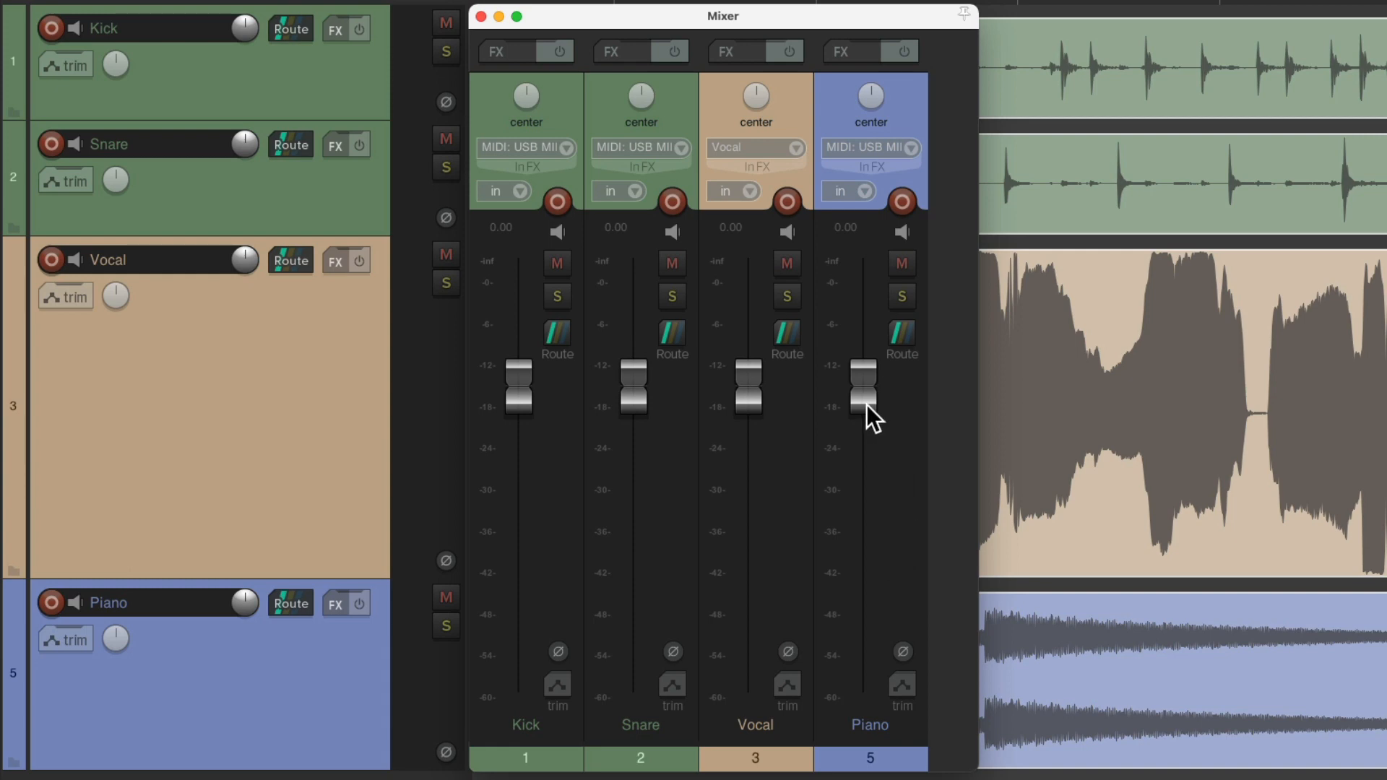
Step: Set mixer faders to Piano −7.78, Snare −2.36, Kick −4.37 and Vocal +8.93 dB
drag(866, 385, 867, 450)
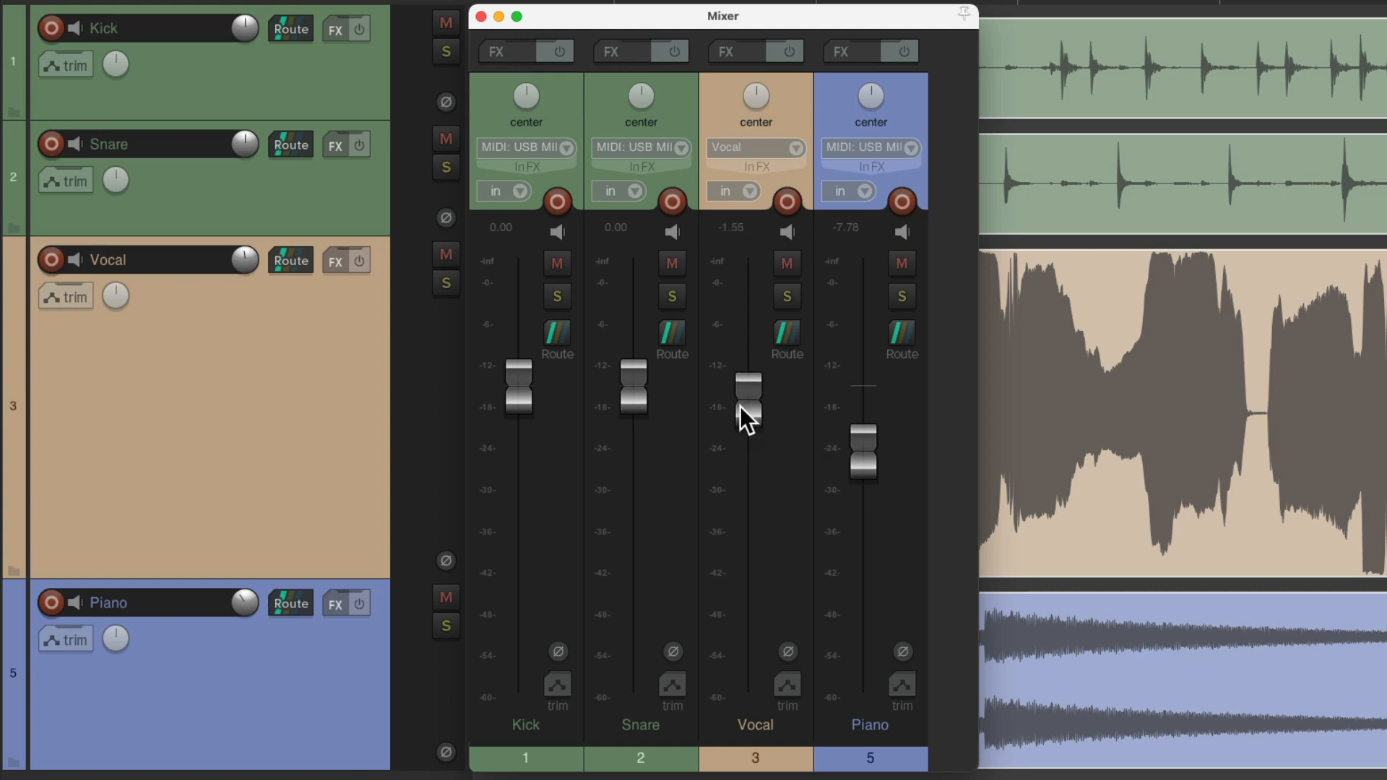
drag(747, 402, 632, 416)
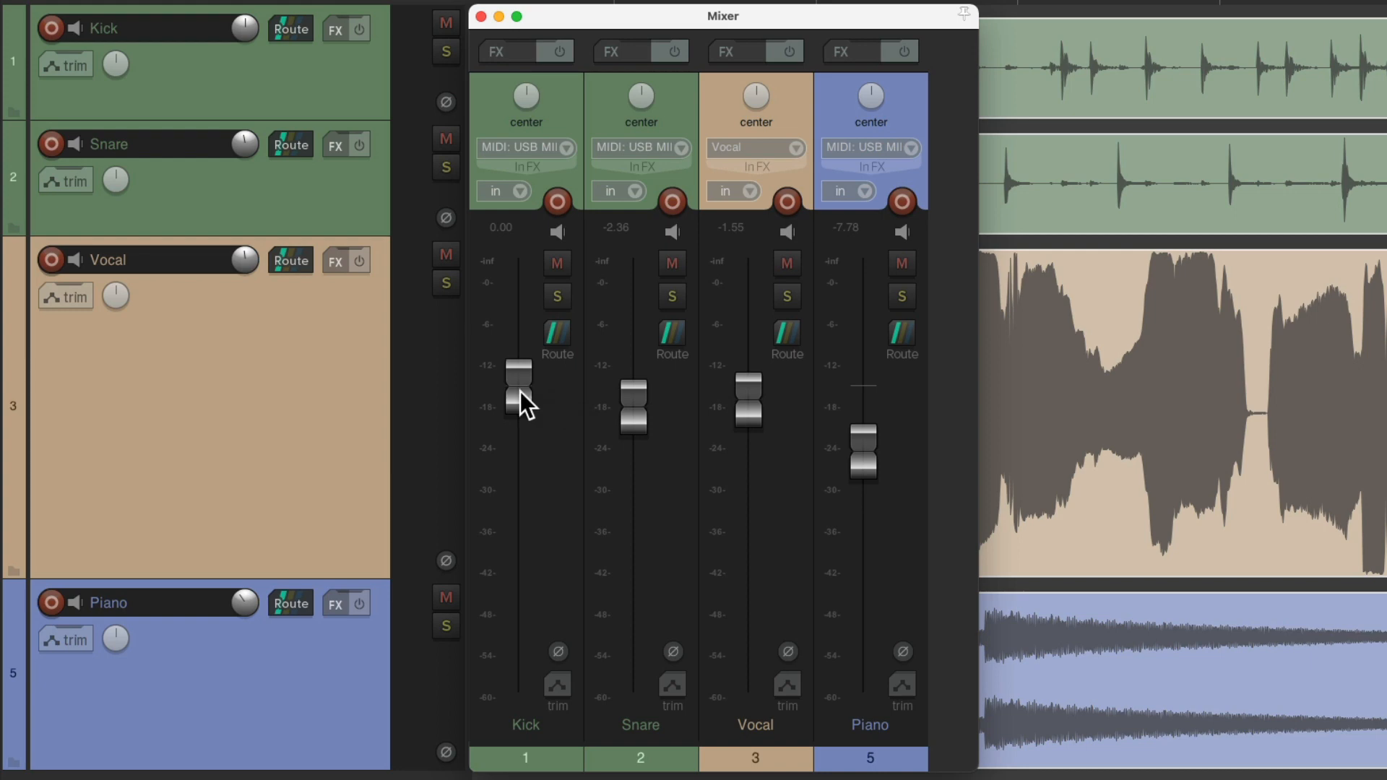
drag(519, 381, 519, 421)
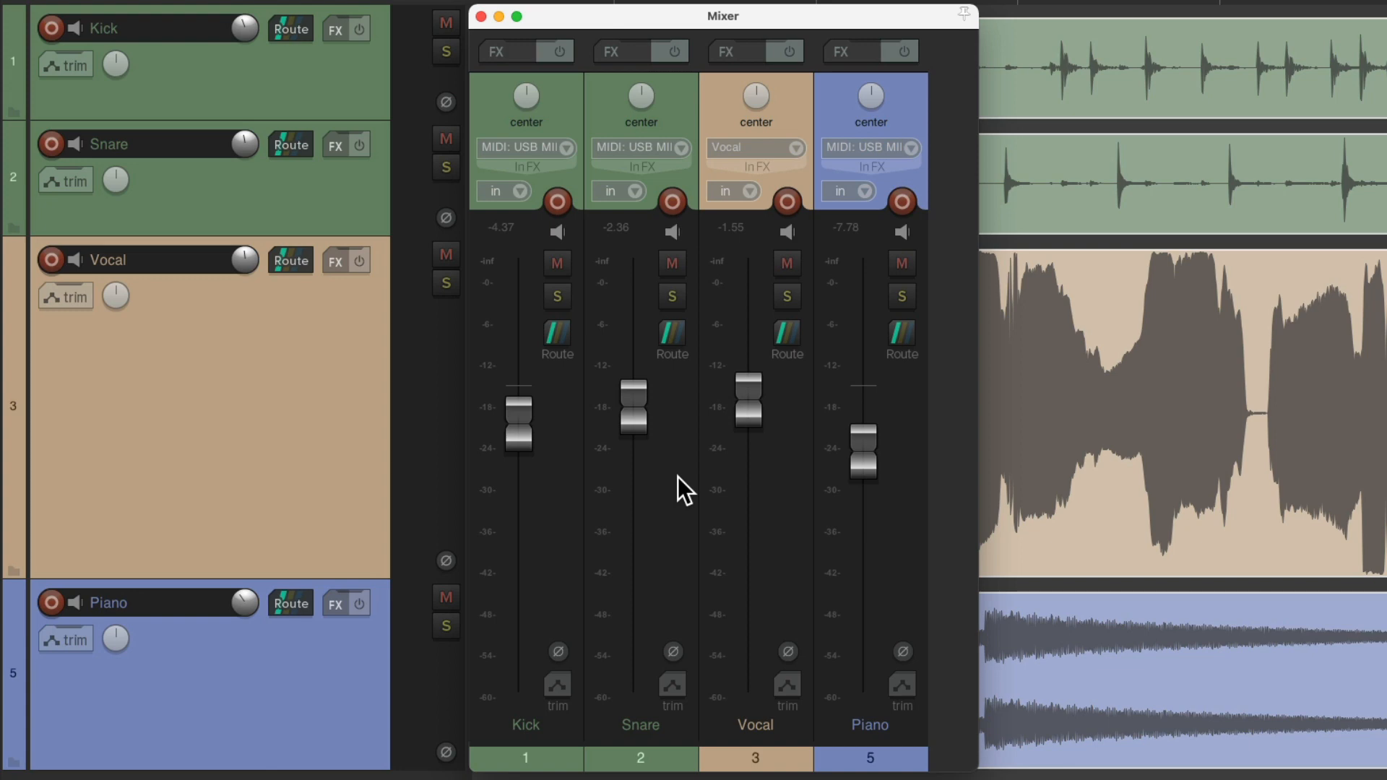
drag(750, 405, 750, 384)
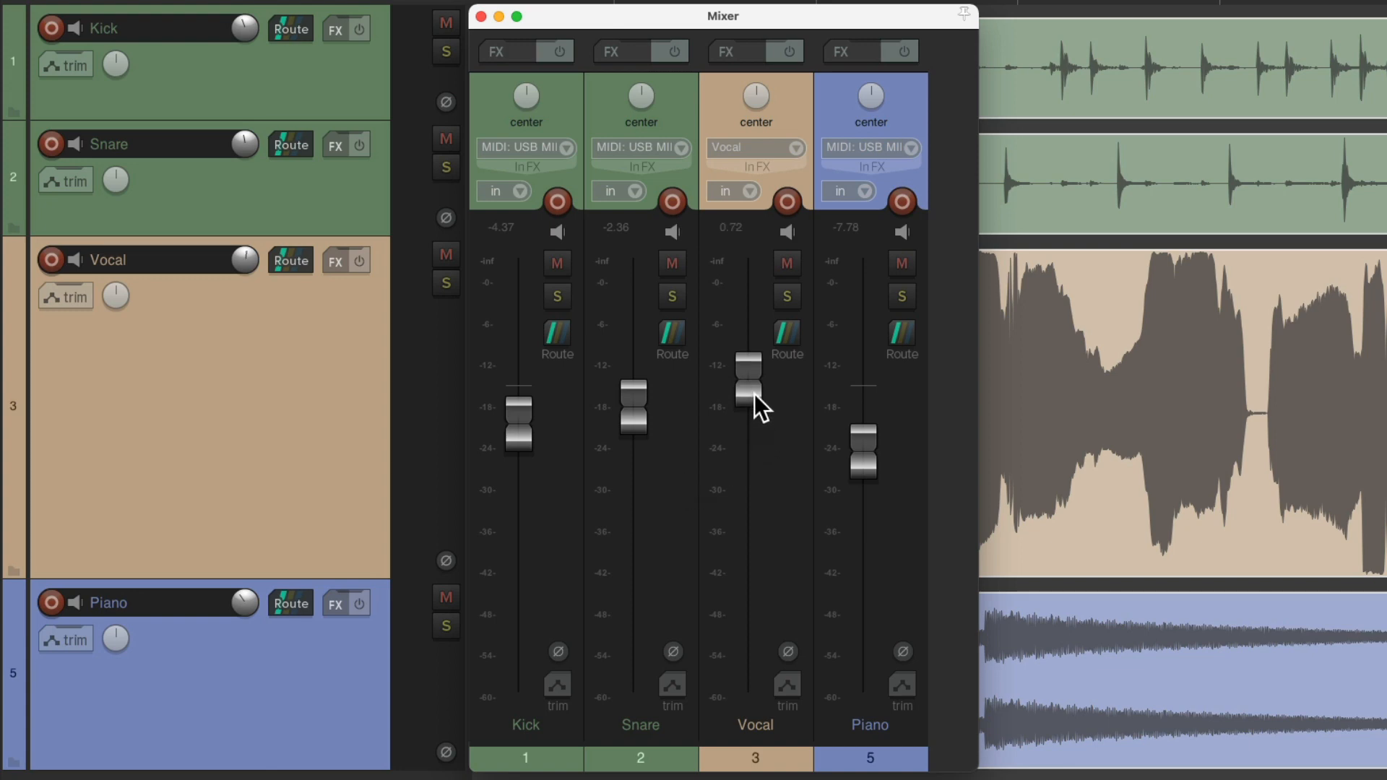
drag(750, 385, 750, 301)
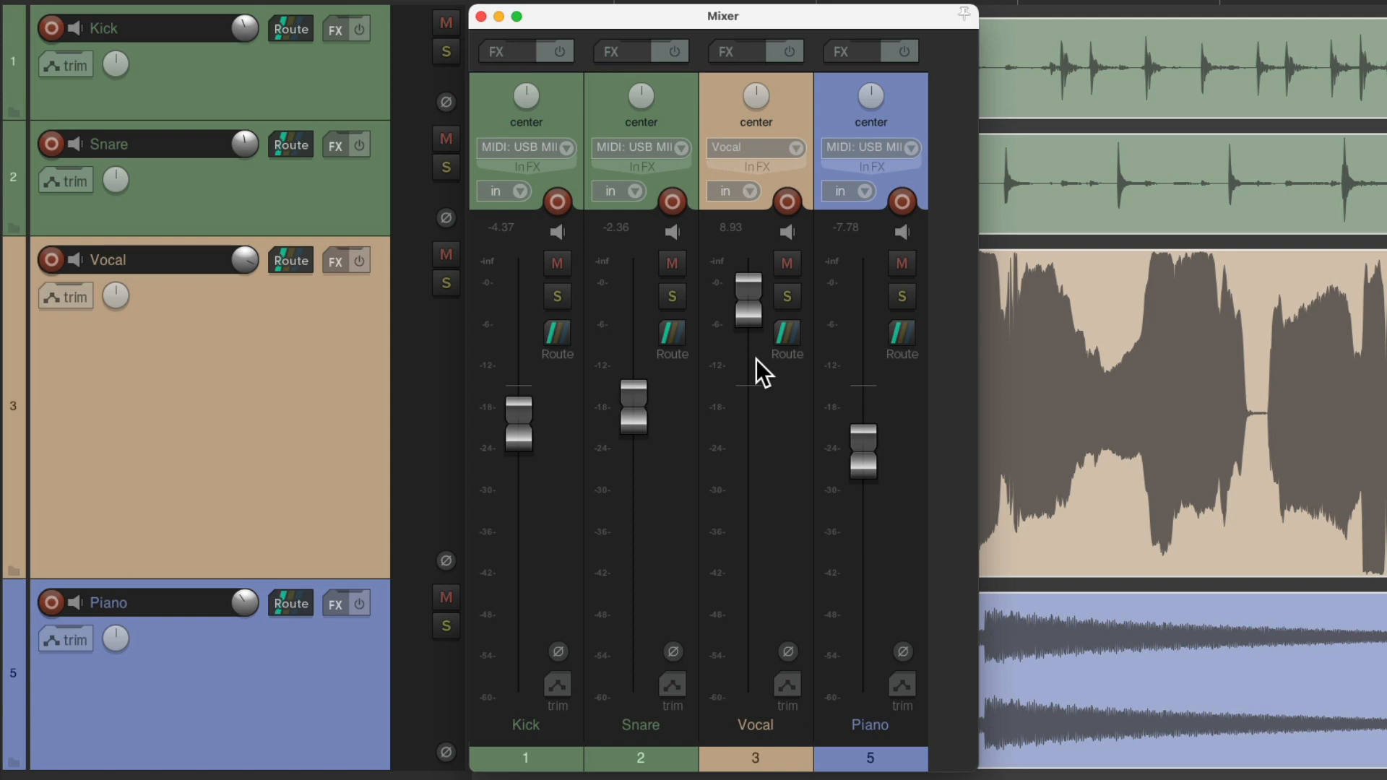
click(482, 15)
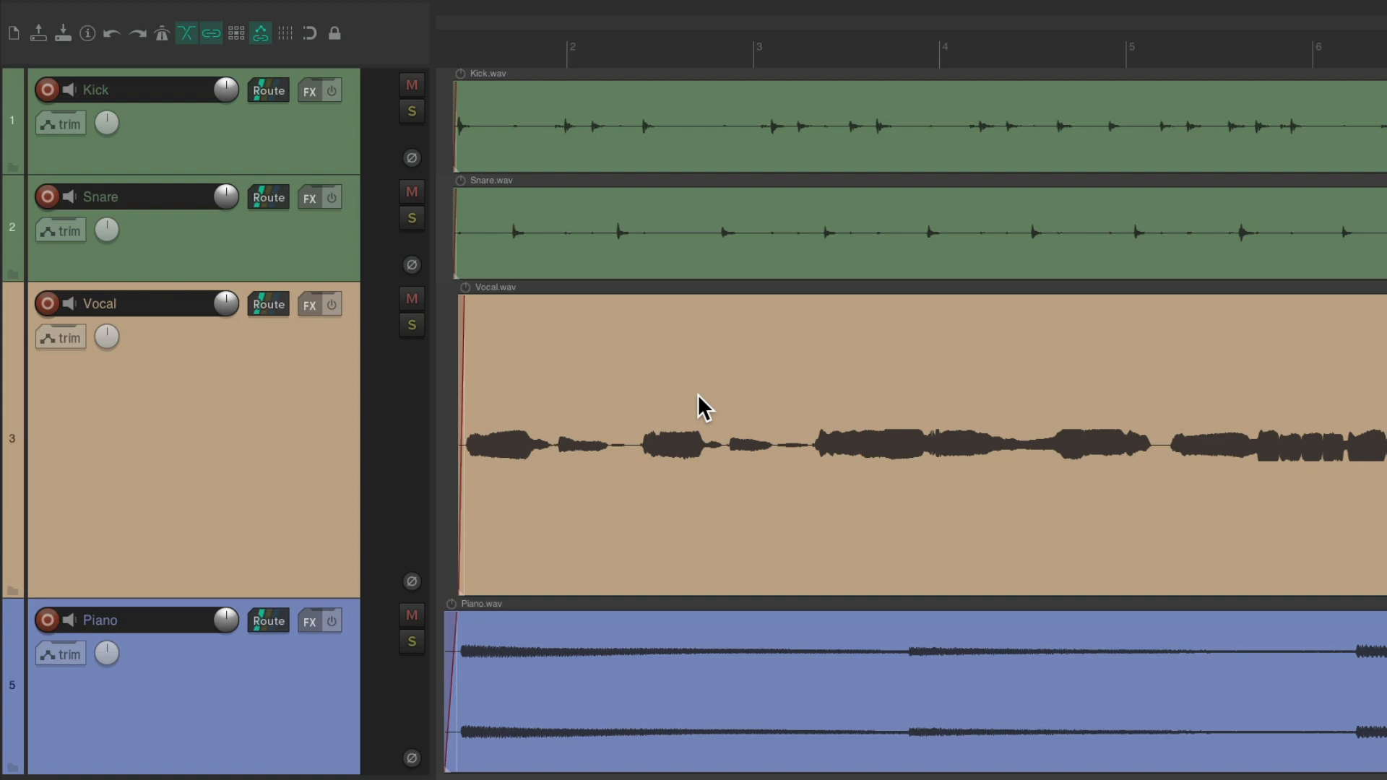
Step: Replace the action filter with 'Normalize' and pick the normalize-items action
click(546, 15)
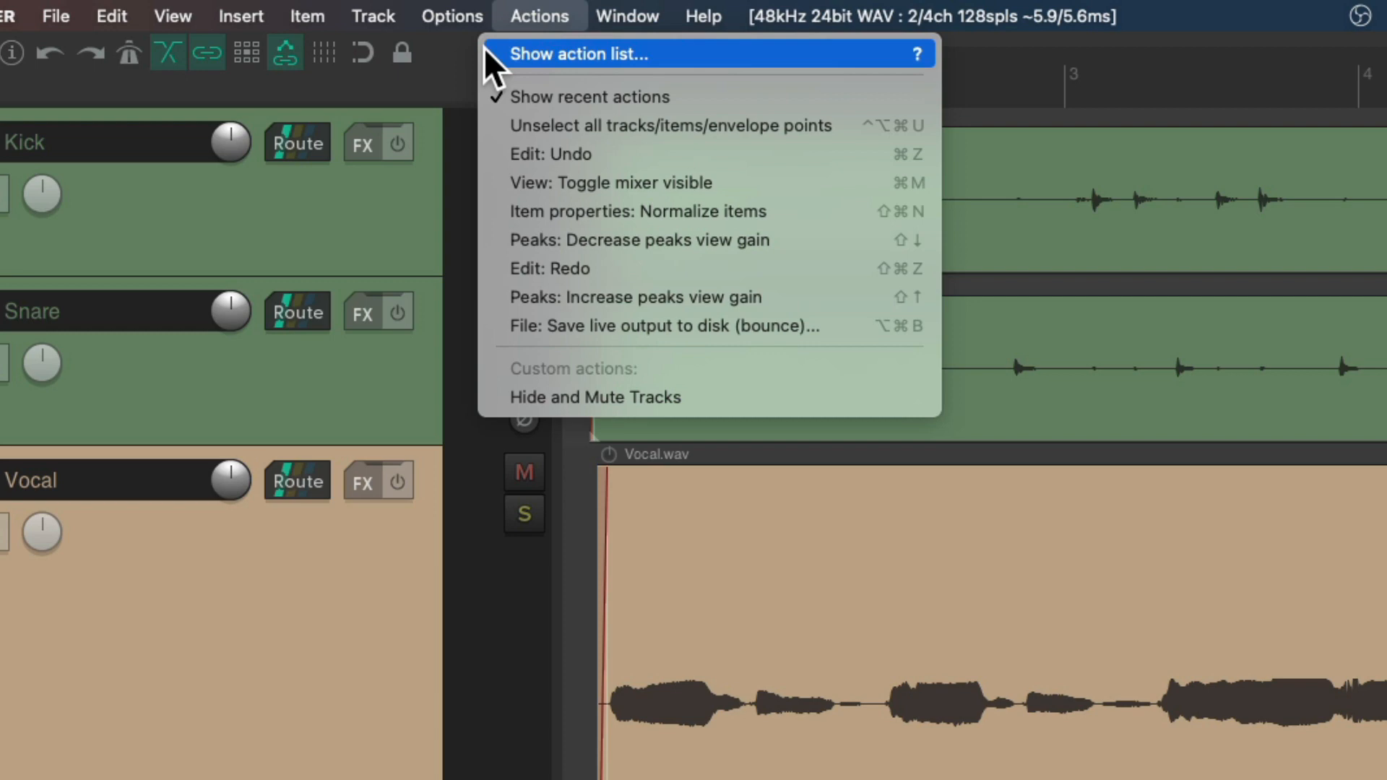
click(577, 54)
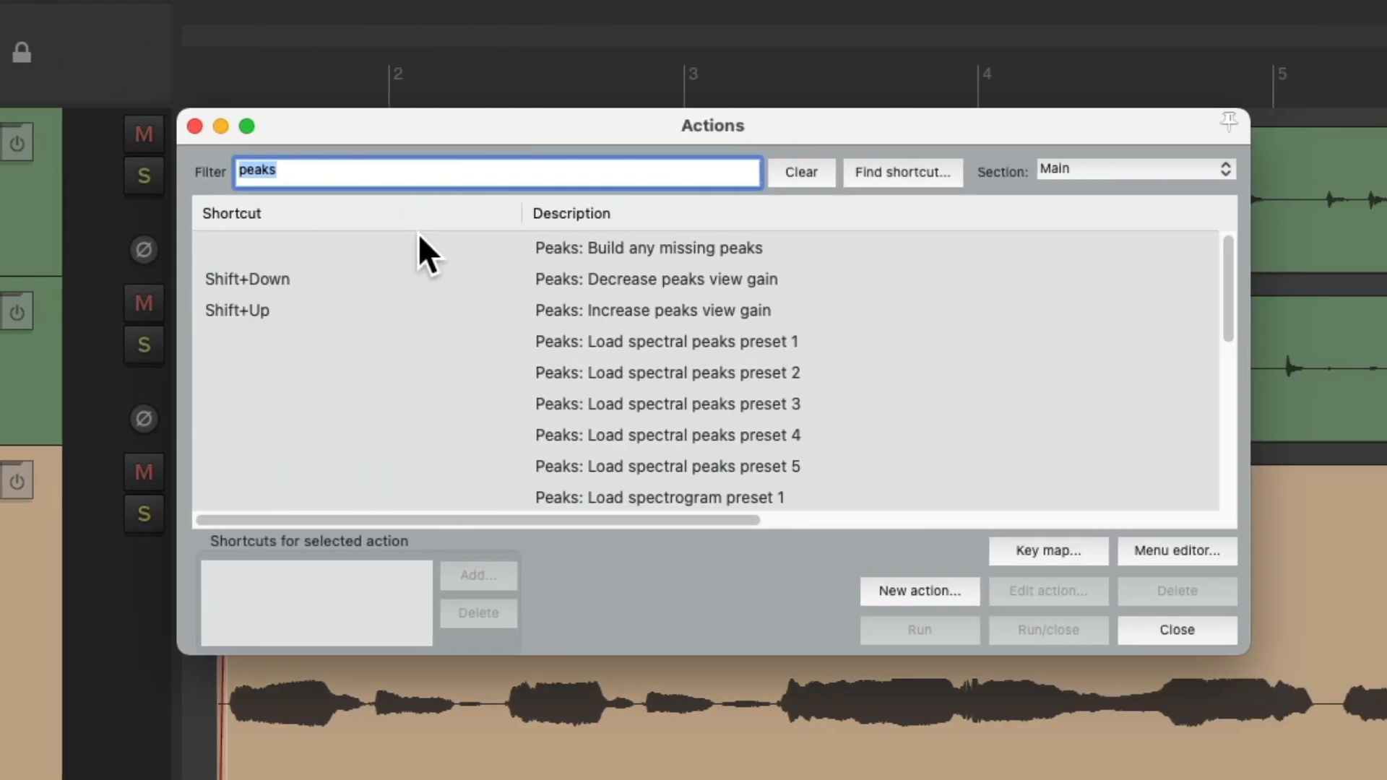
text(Normalize)
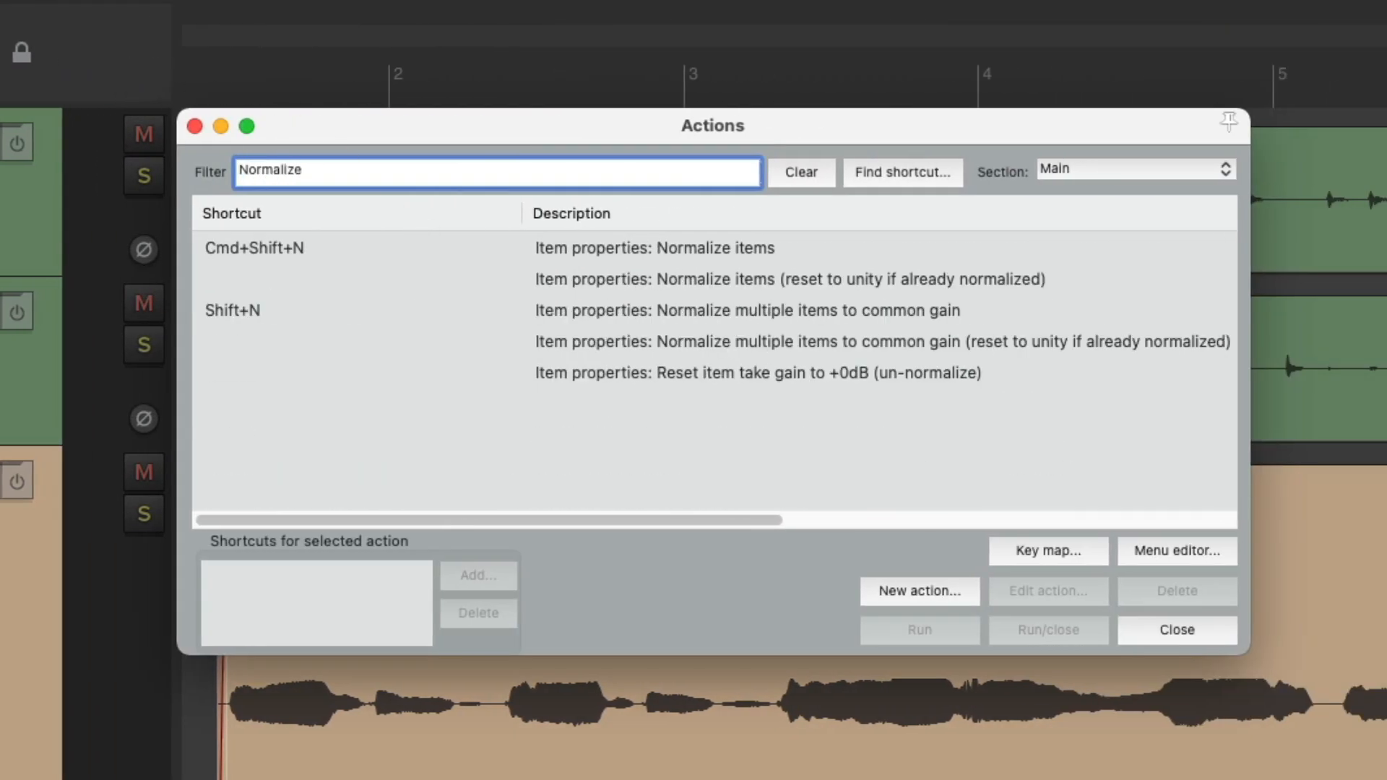
click(655, 248)
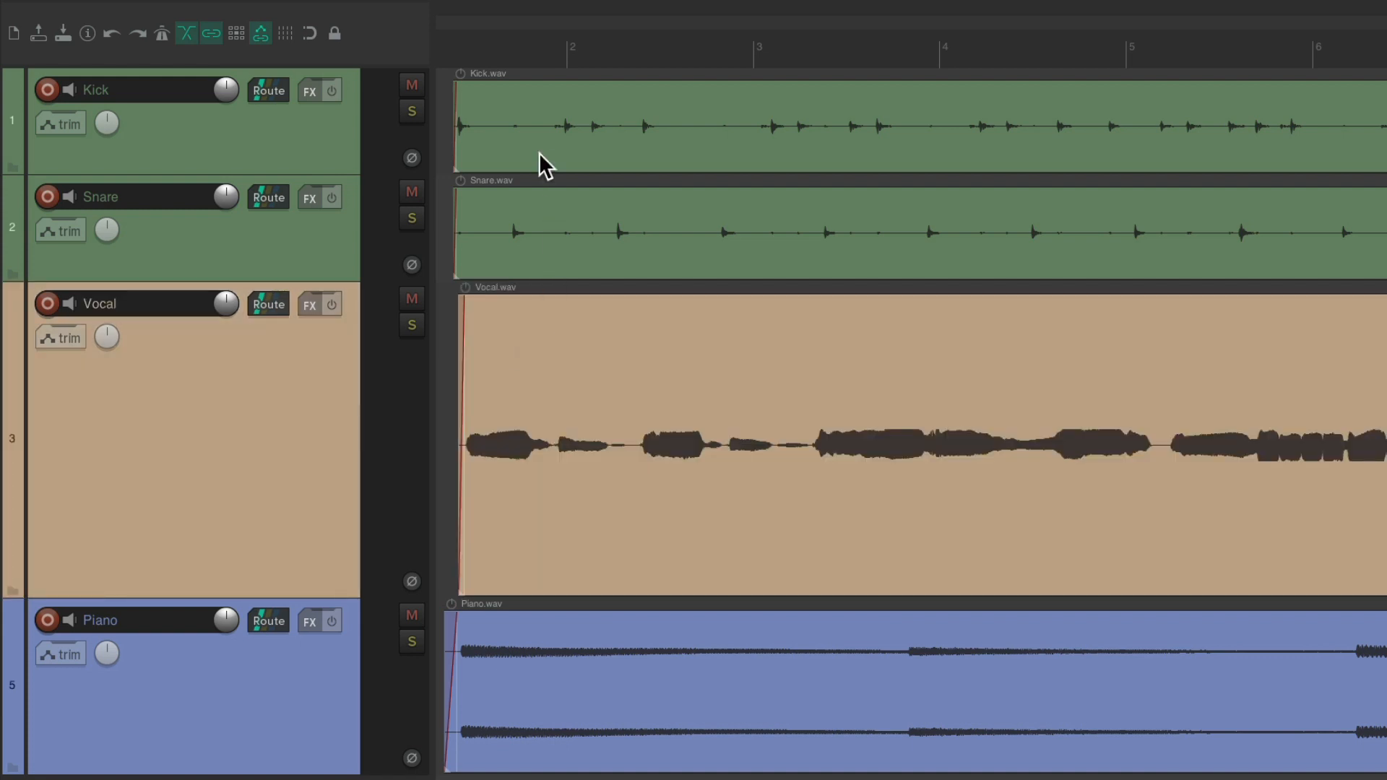
Step: Drag-select every item across the Kick, Snare, Vocal and Piano tracks
drag(566, 119, 867, 398)
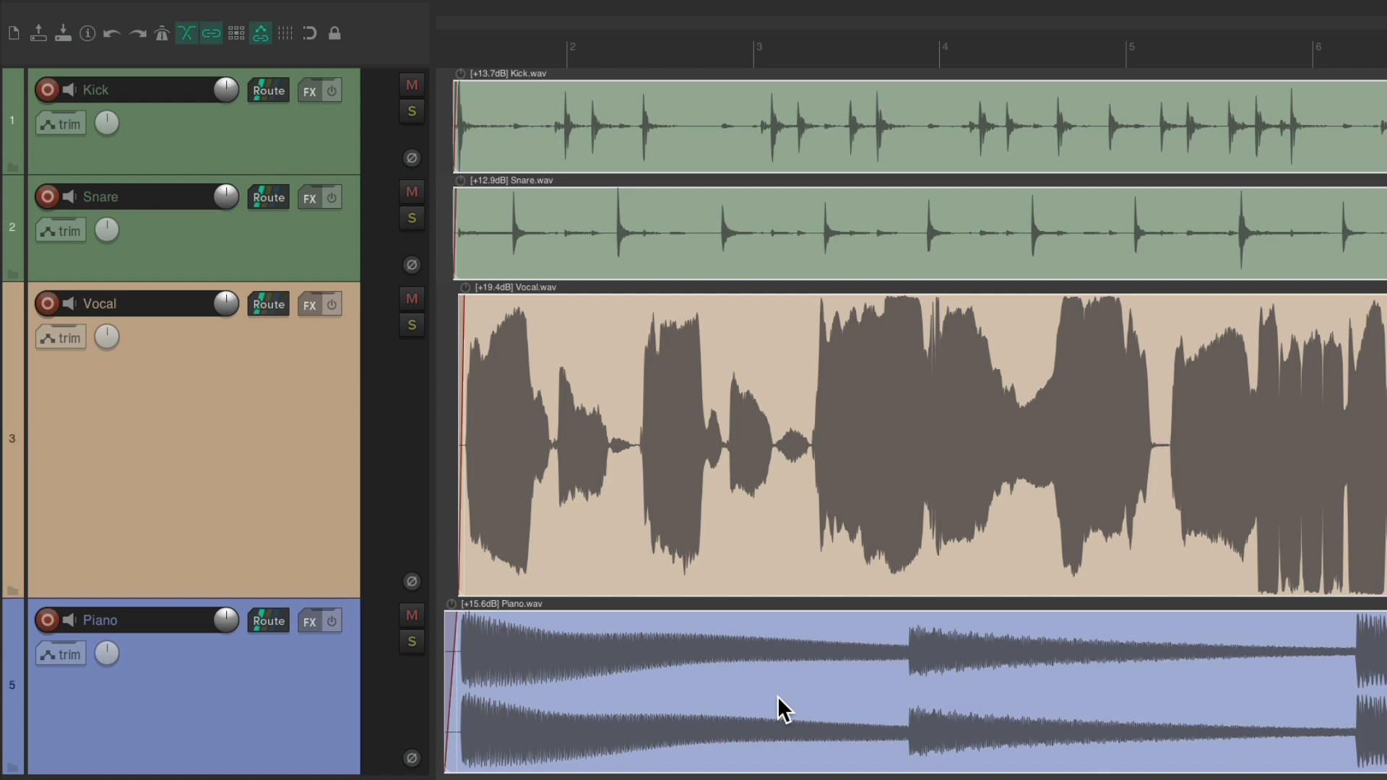
mouse_move(811, 418)
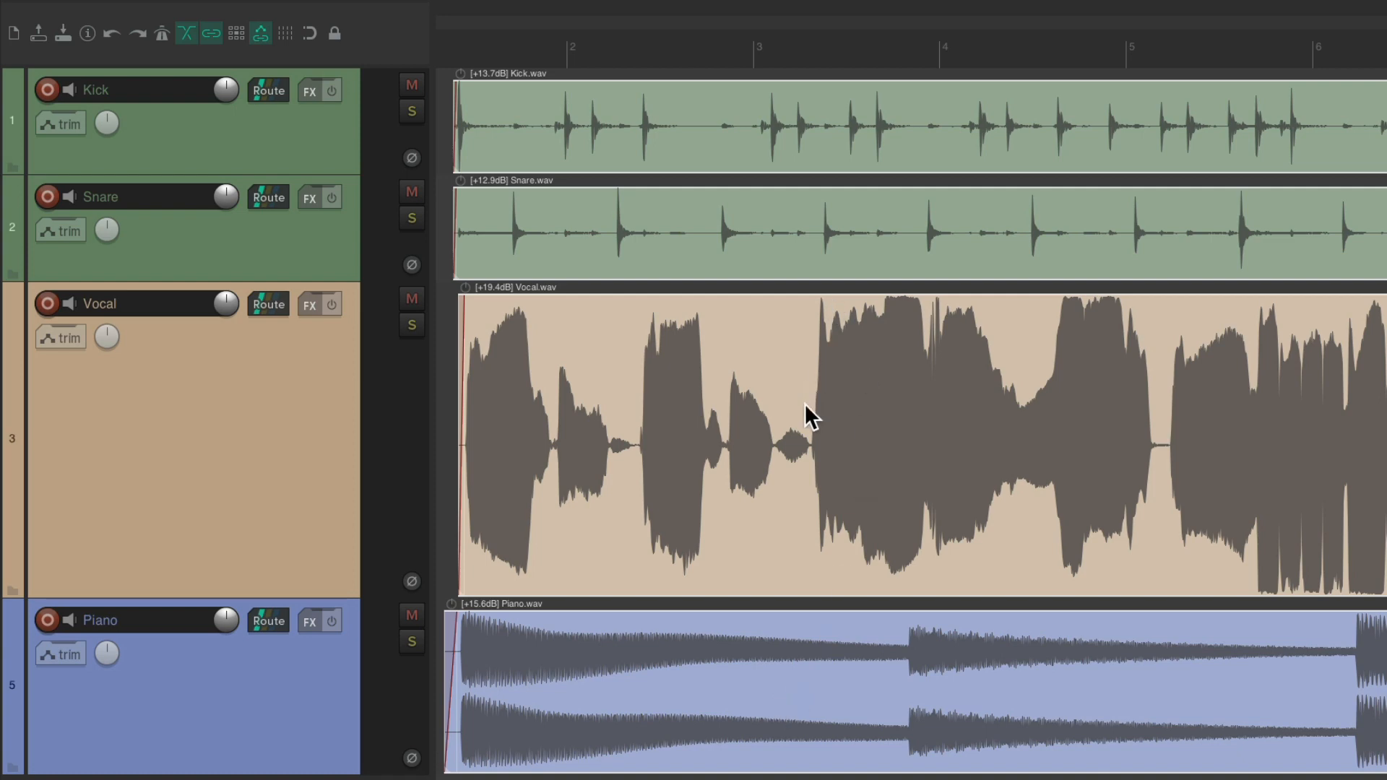
mouse_move(692, 384)
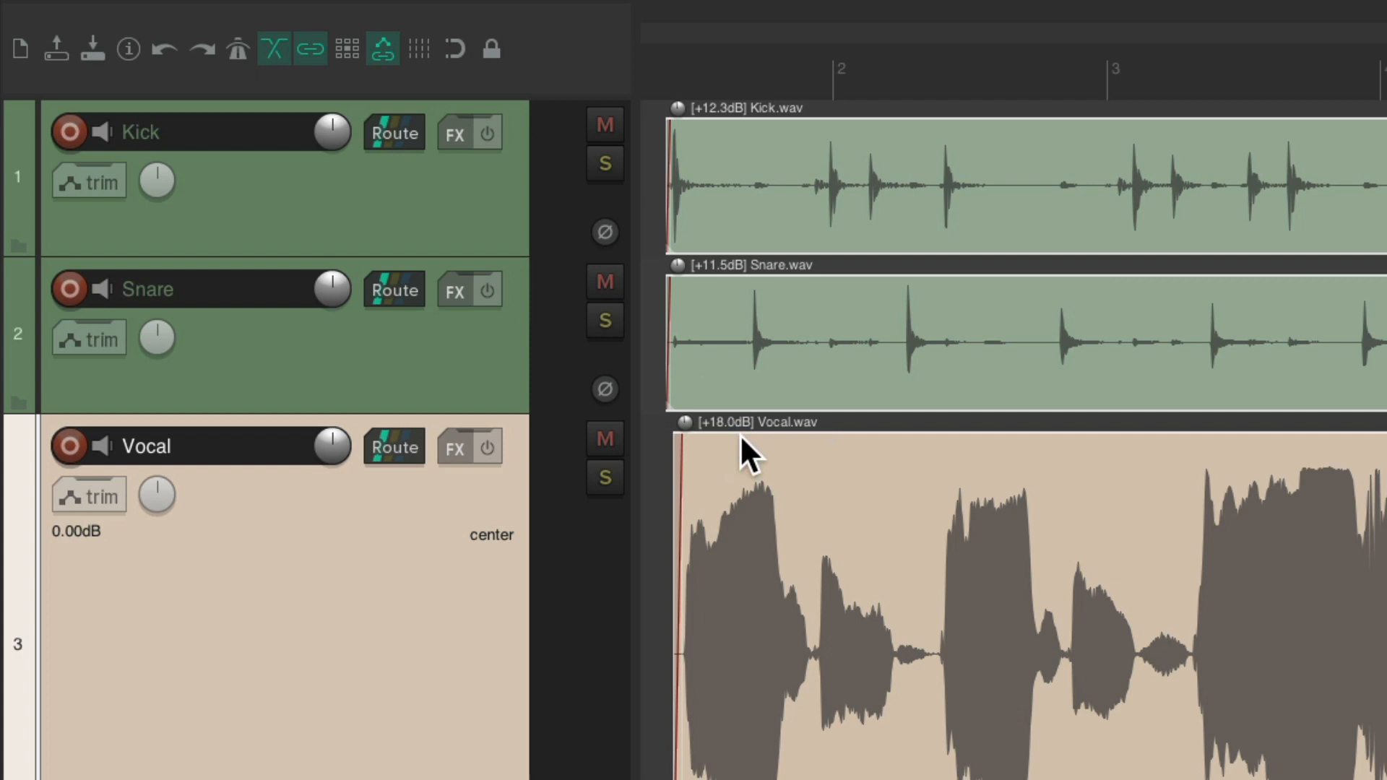
mouse_move(736, 319)
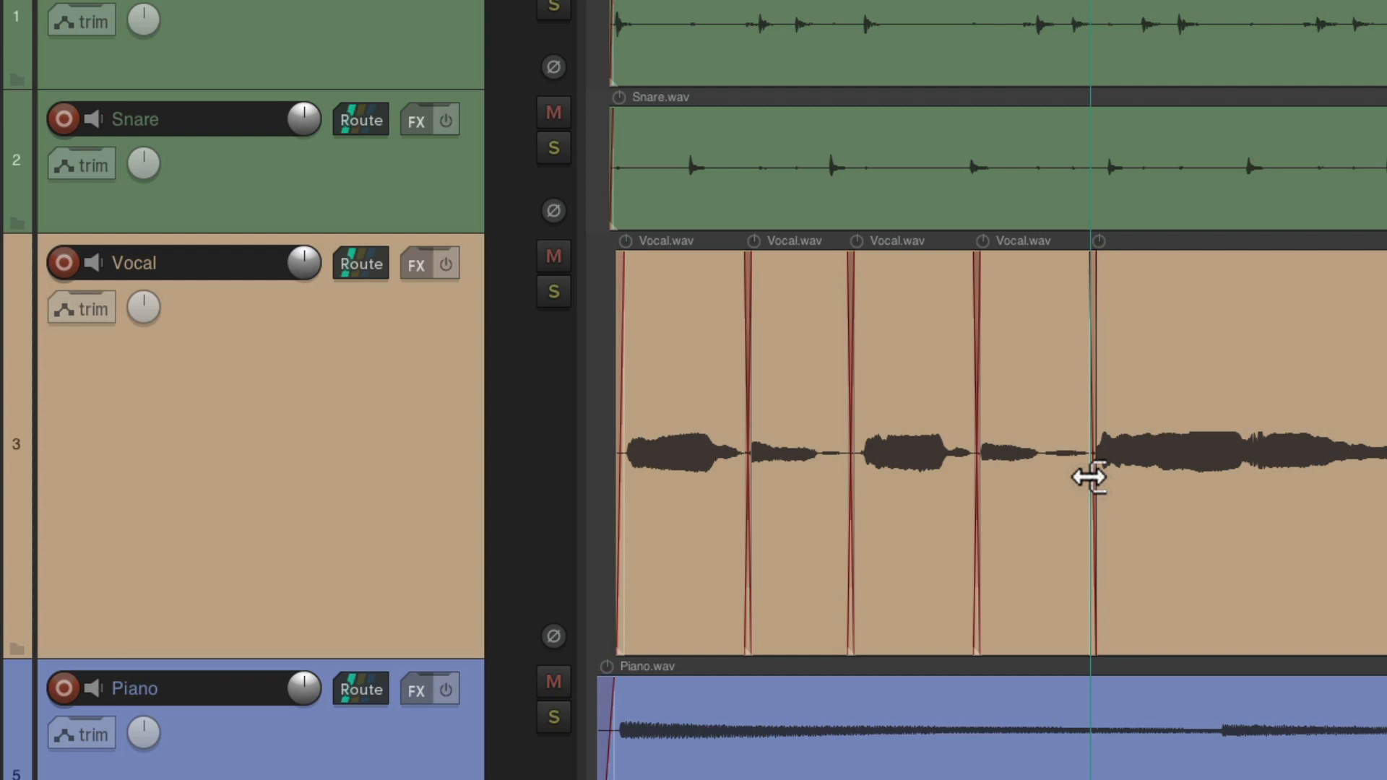
mouse_move(875, 425)
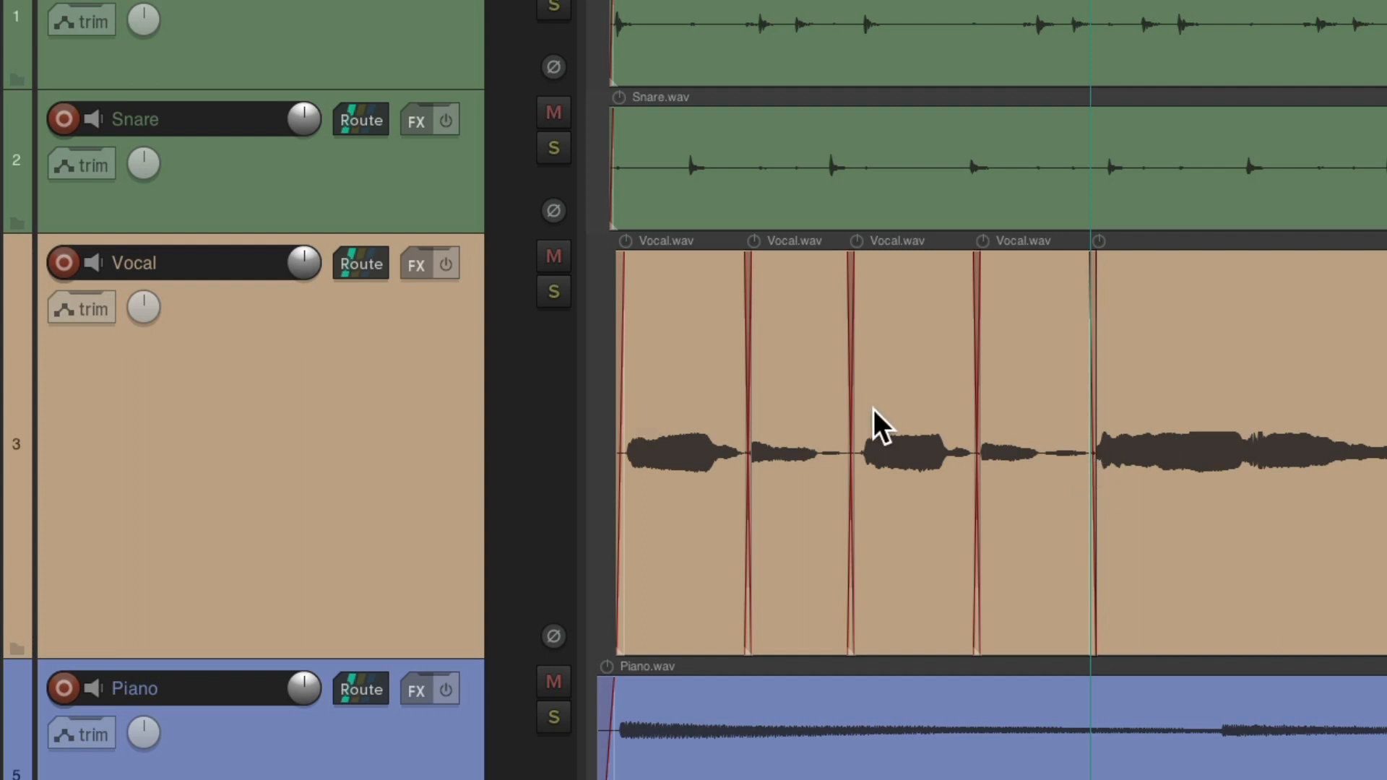
mouse_move(367, 361)
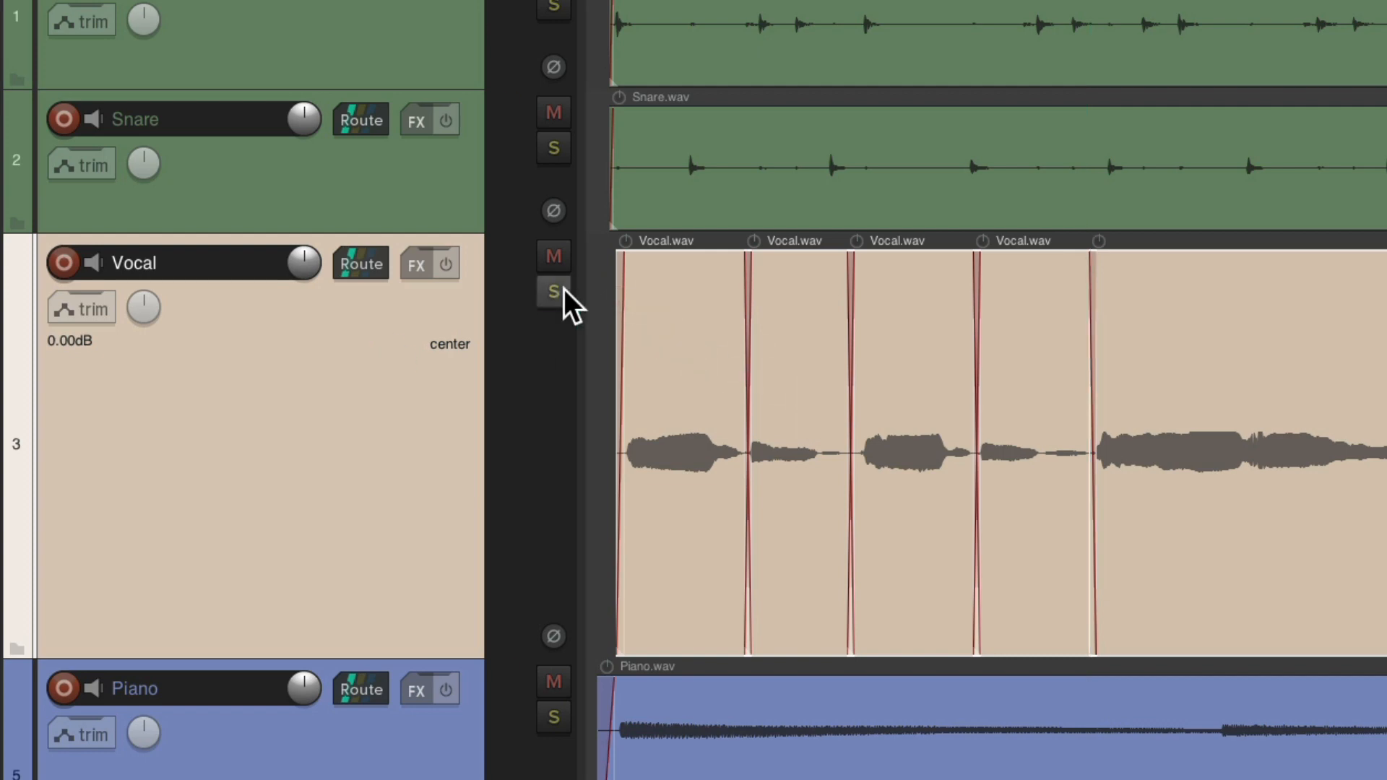
Step: Solo the Vocal track using its S button
click(552, 292)
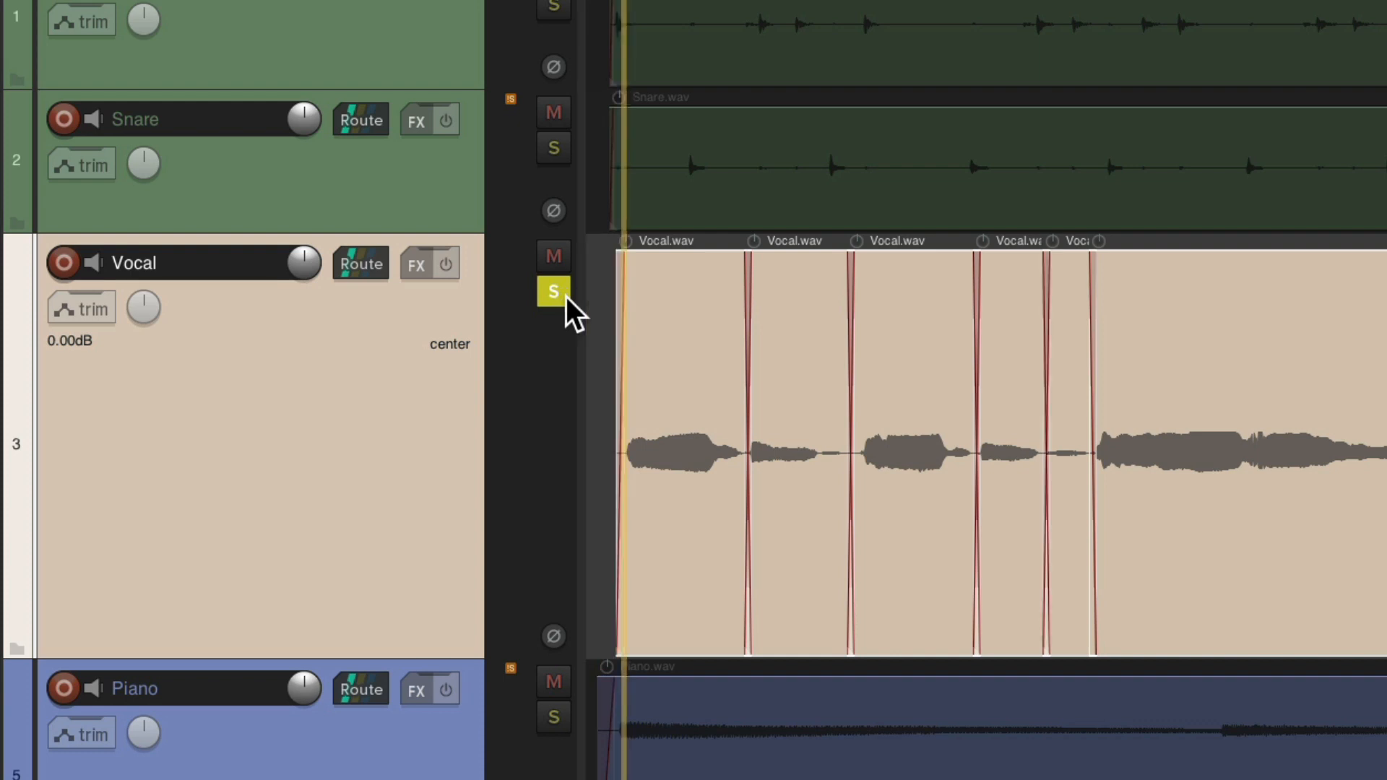
click(552, 292)
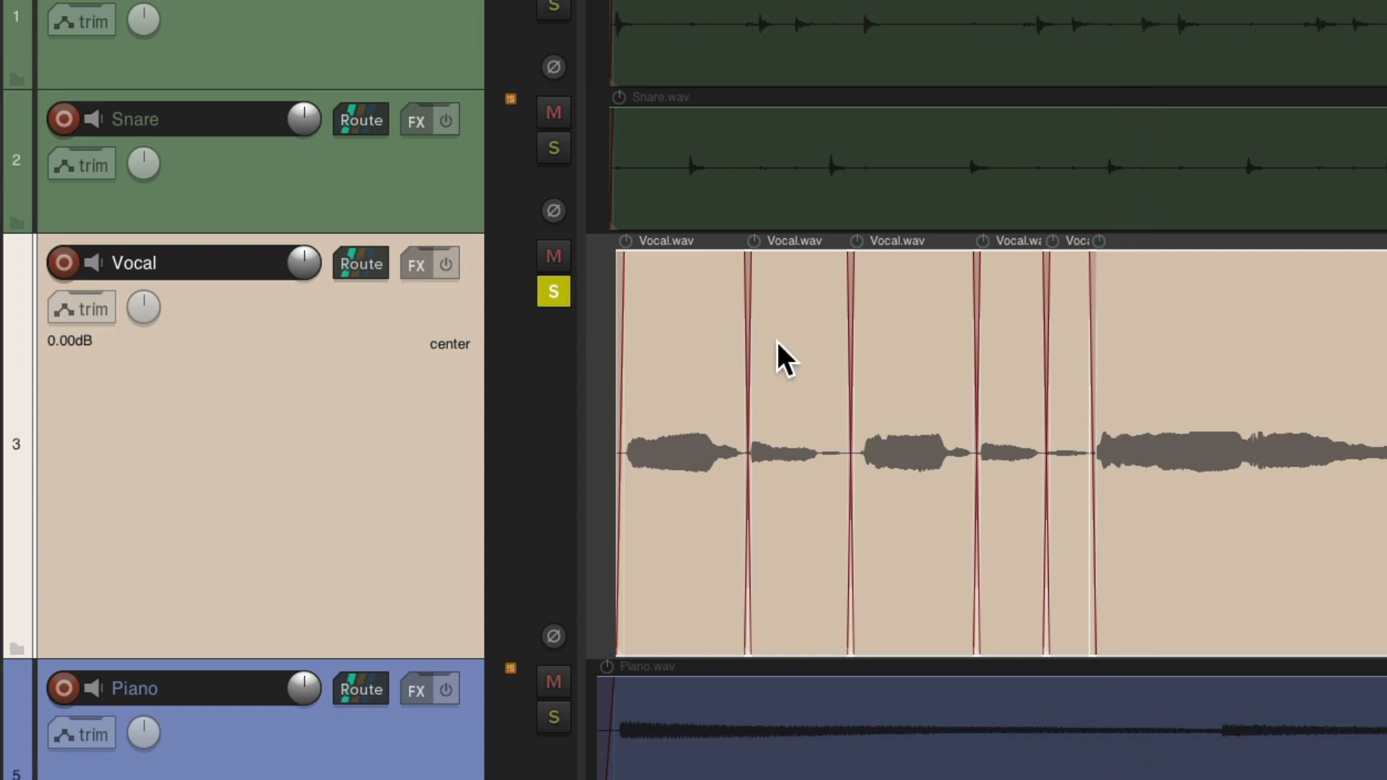
mouse_move(955, 345)
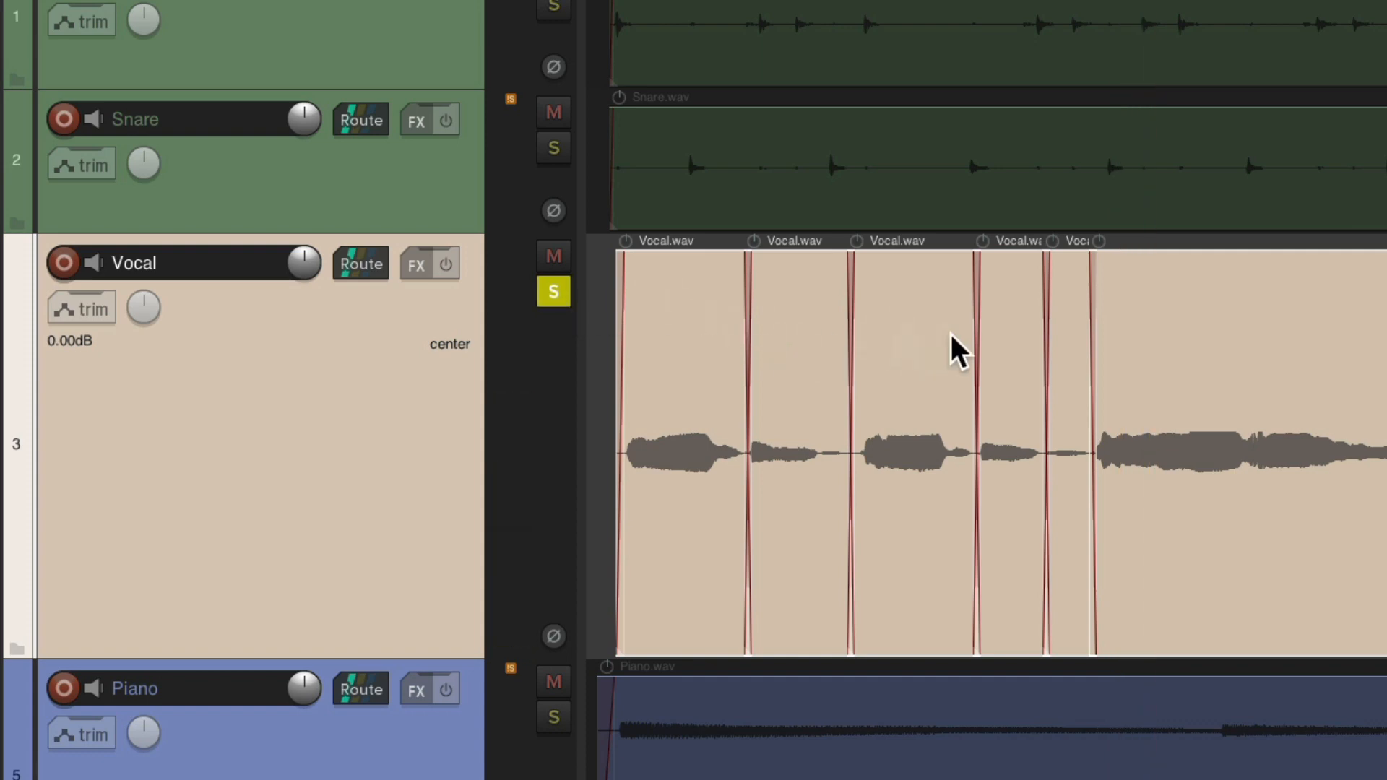
mouse_move(1070, 390)
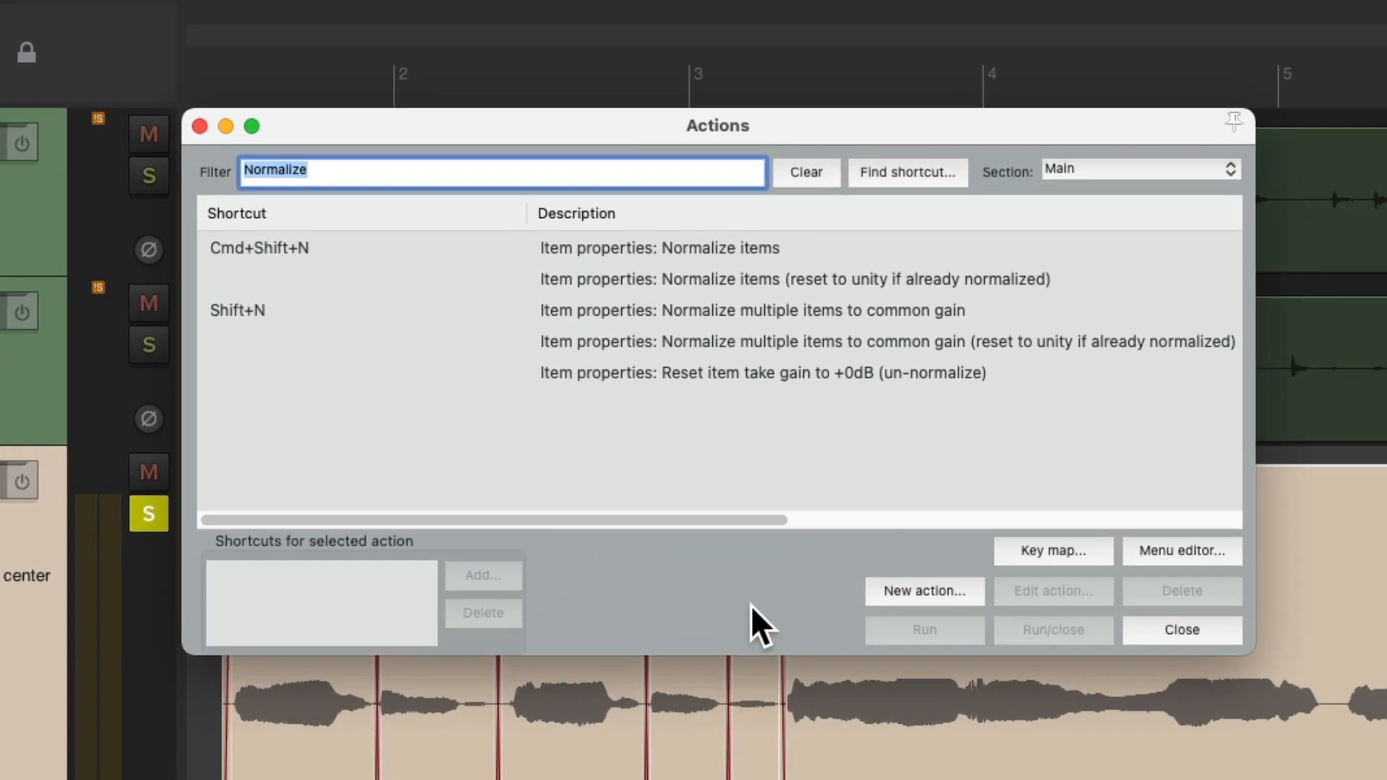
Step: Highlight 'Item properties: Normalize multiple items to common gain' in the action list
click(752, 310)
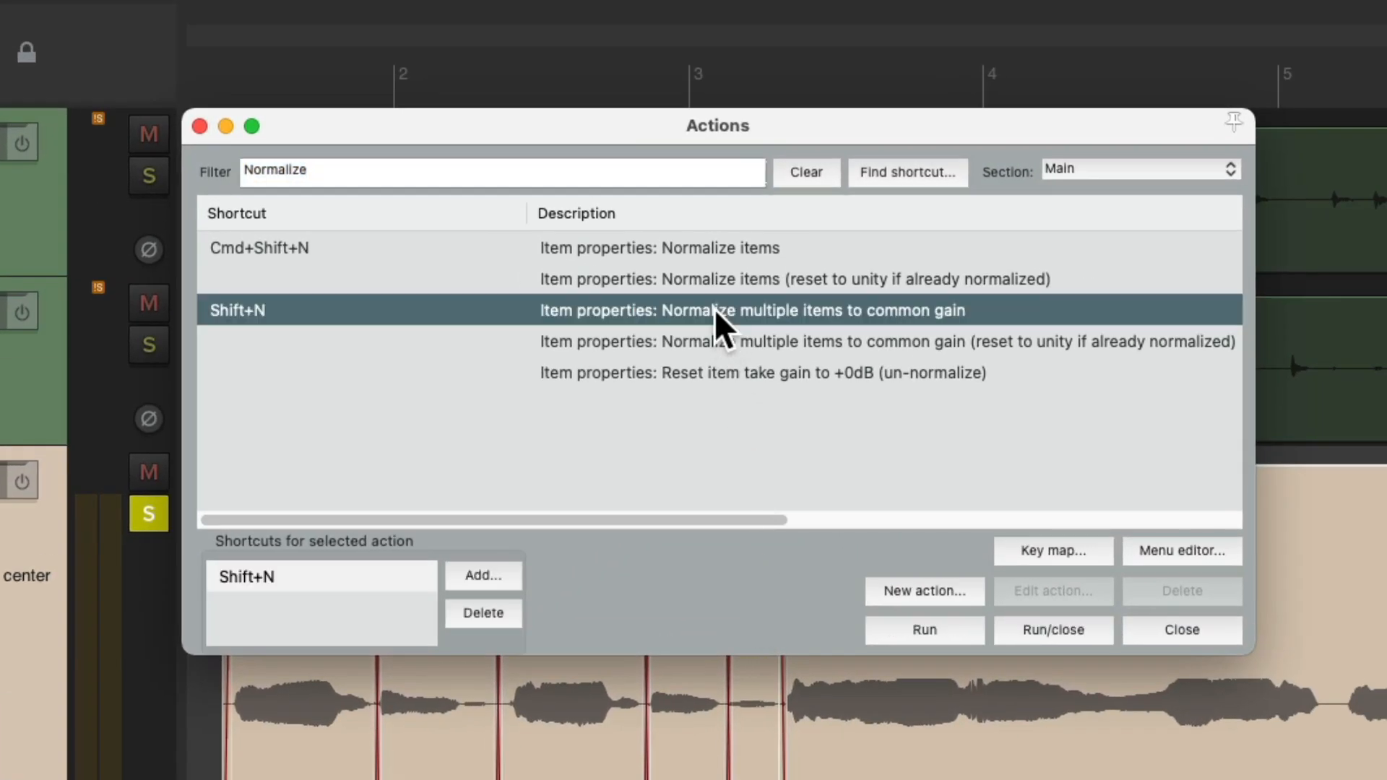
mouse_move(840, 341)
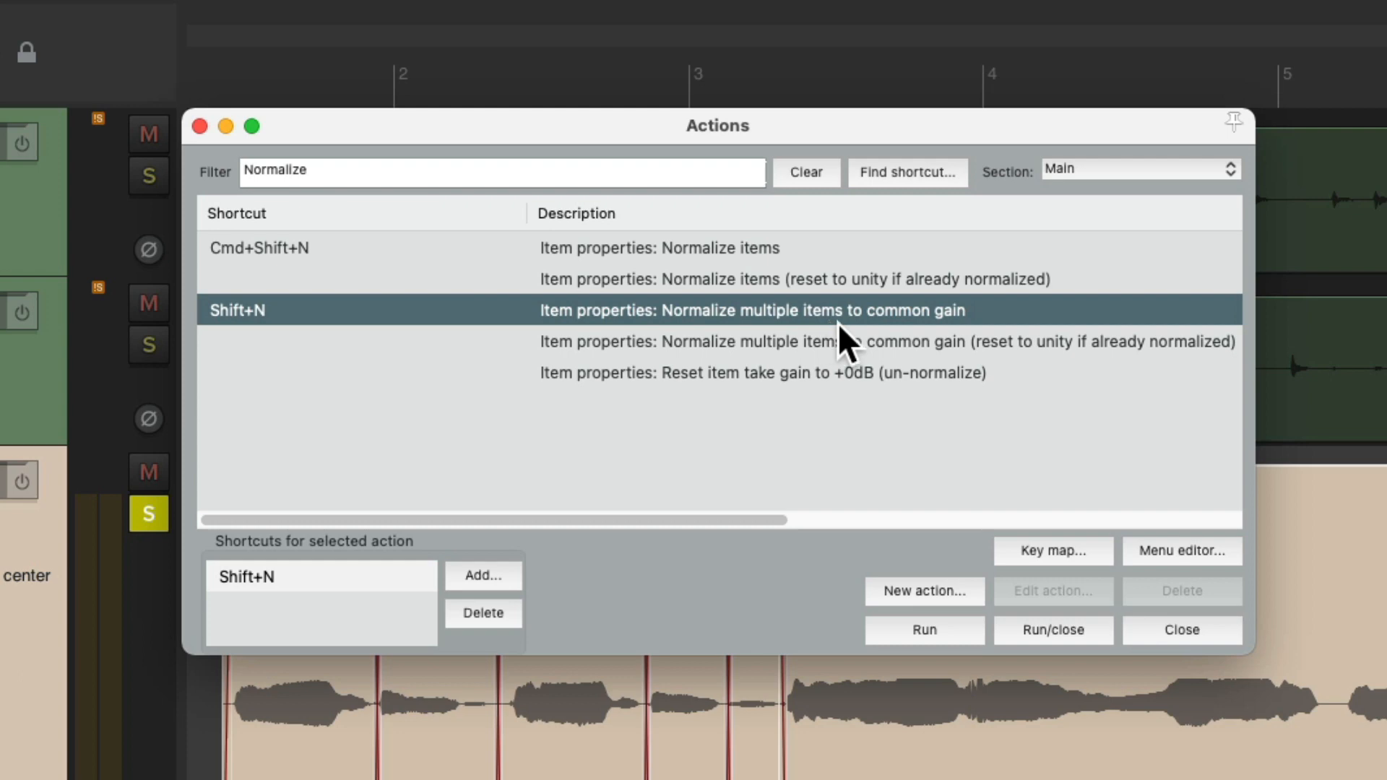
mouse_move(908, 346)
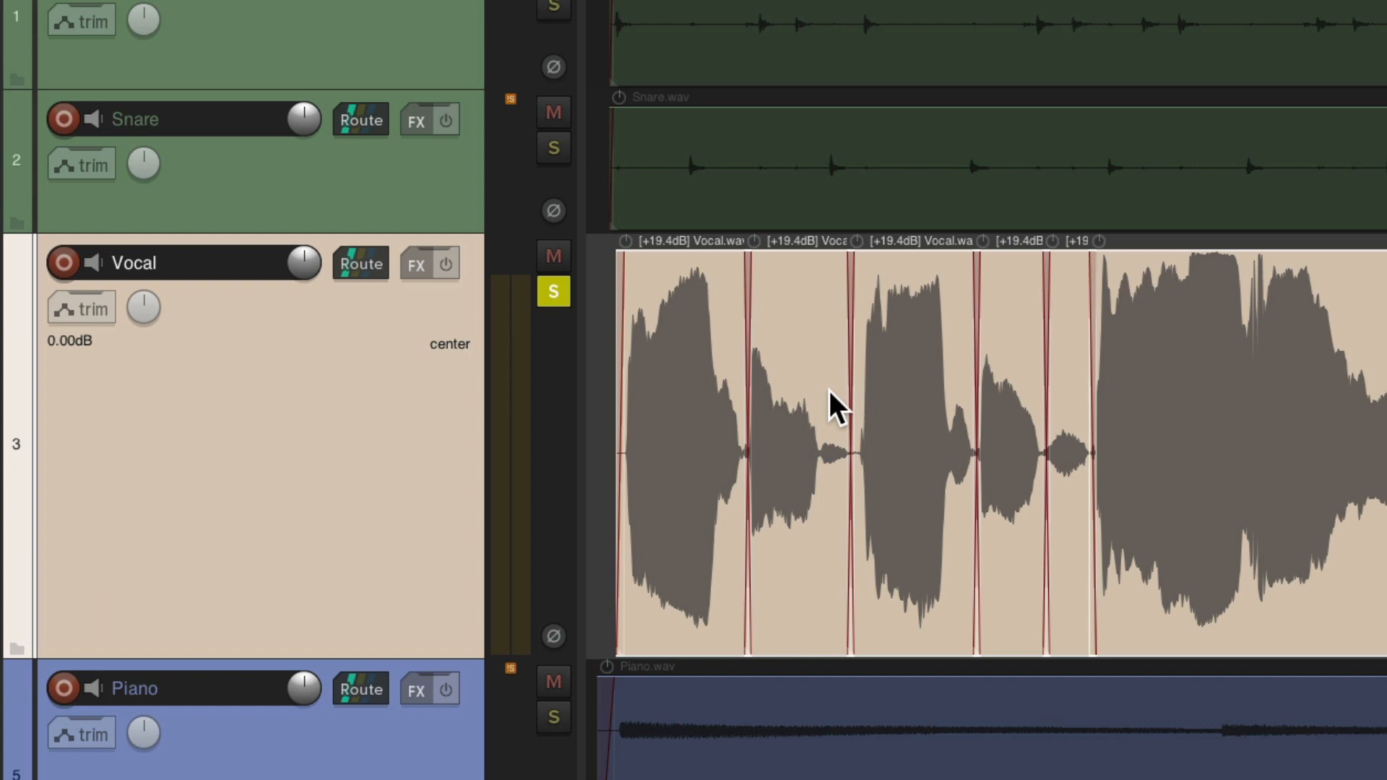
mouse_move(721, 346)
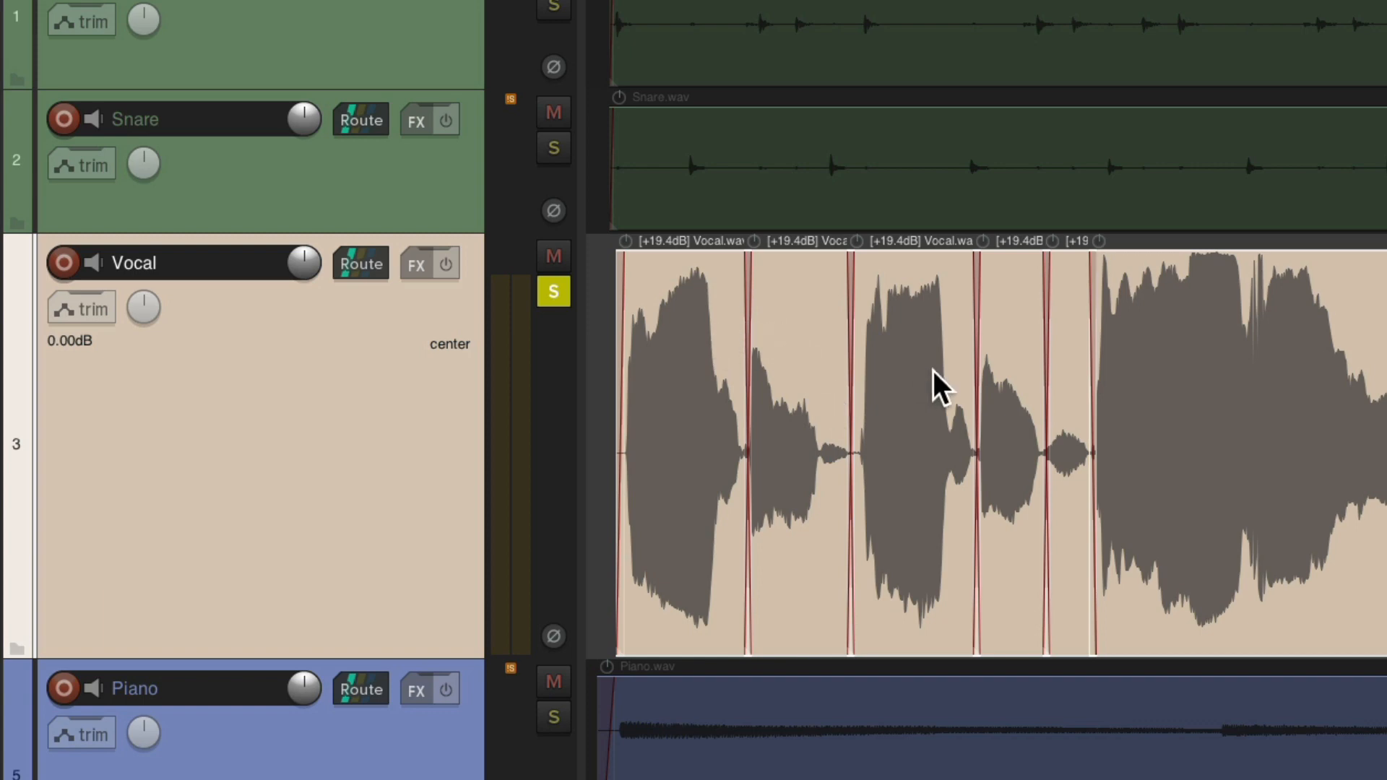
mouse_move(690, 327)
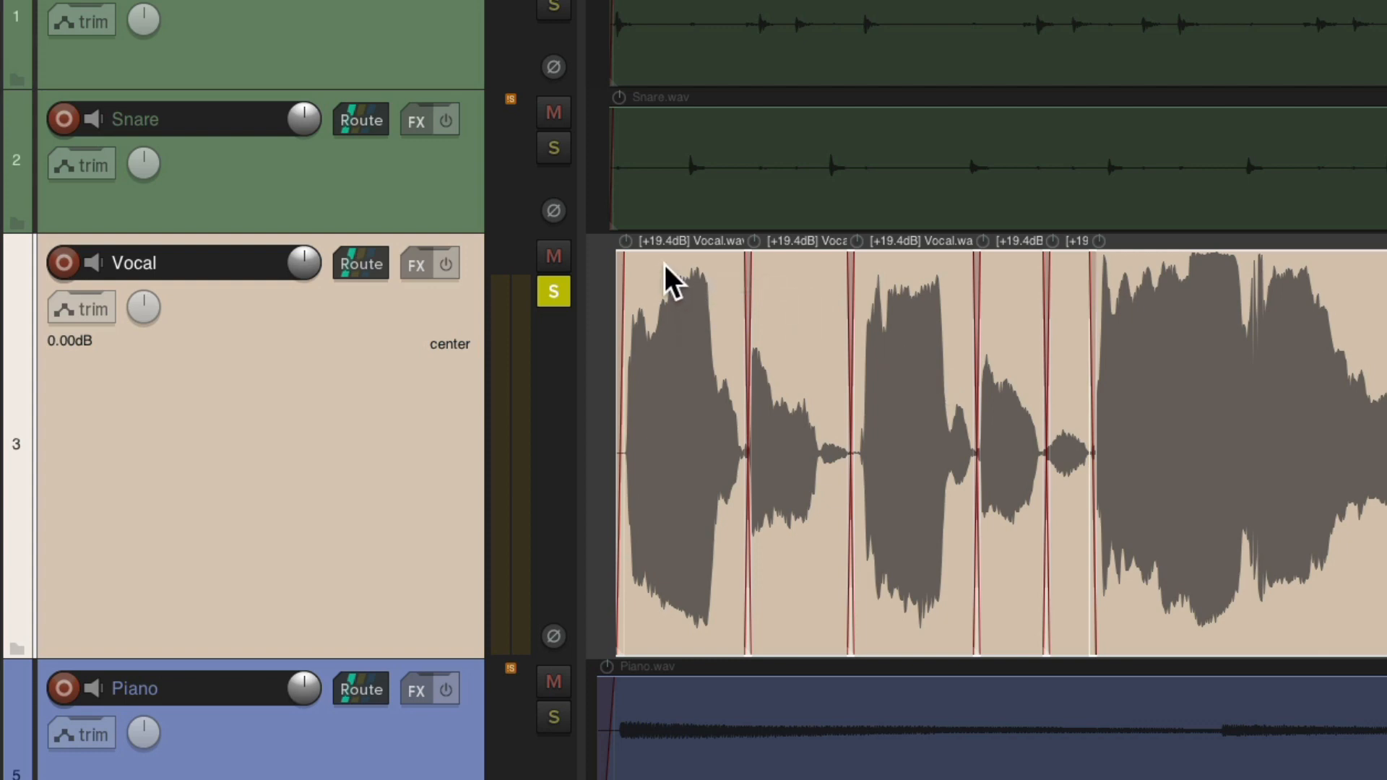
mouse_move(795, 290)
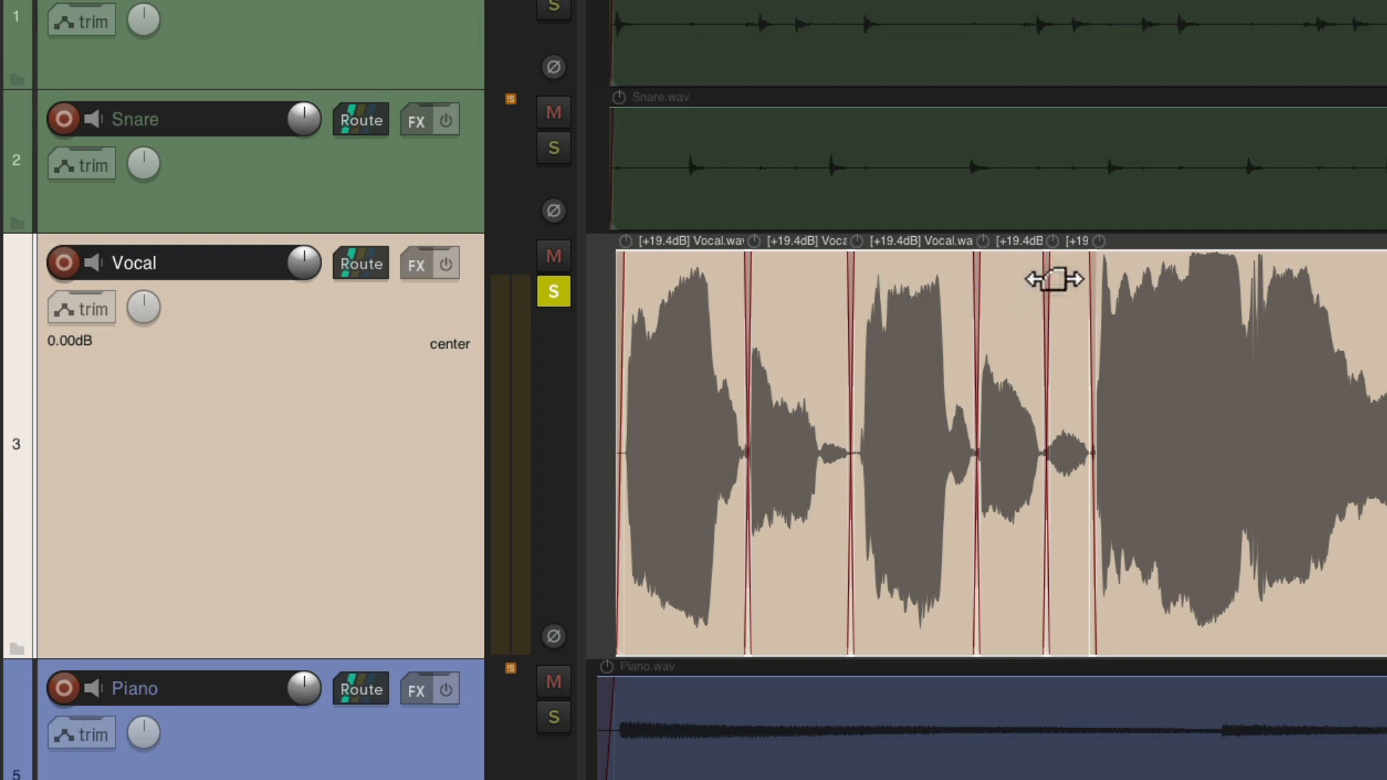
mouse_move(941, 305)
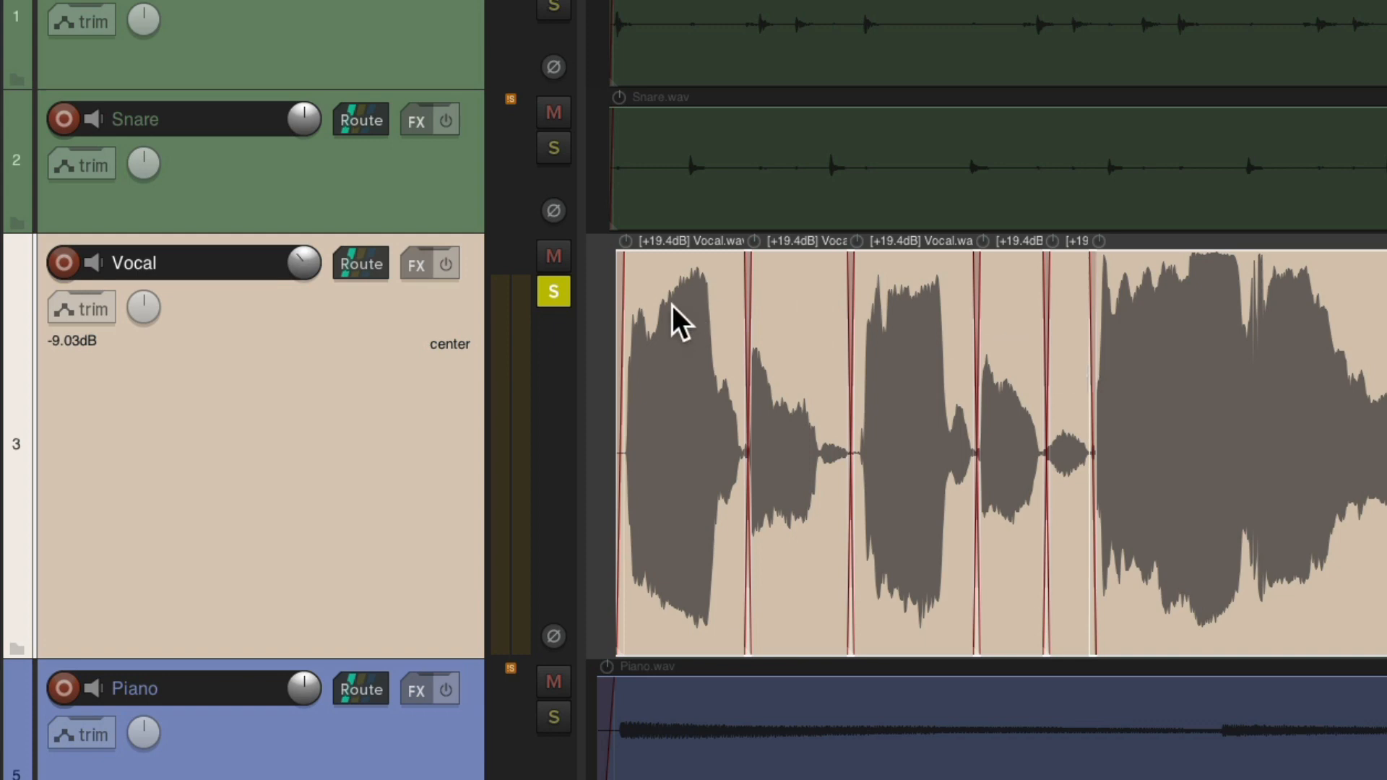
mouse_move(637, 274)
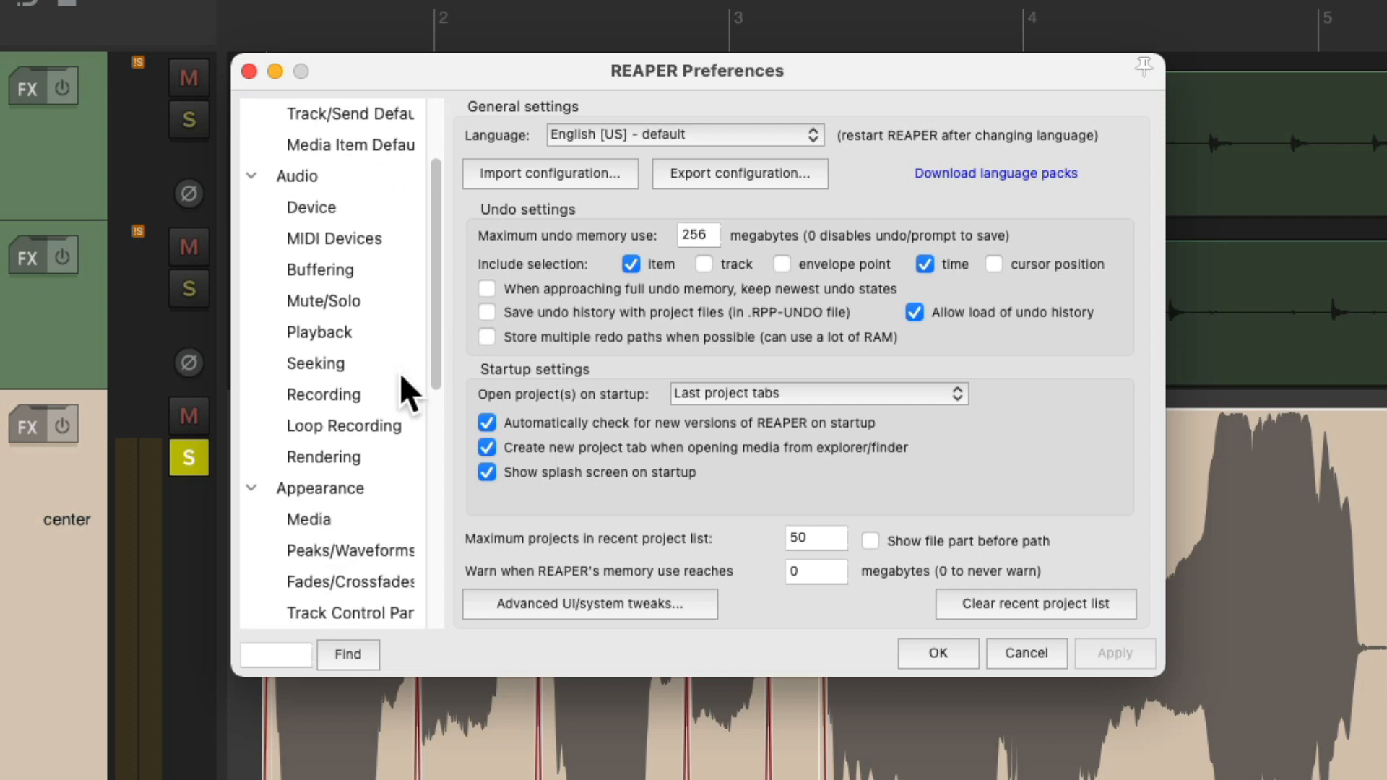
Step: Enable the media item volume knob on the Preferences Media appearance page
click(308, 519)
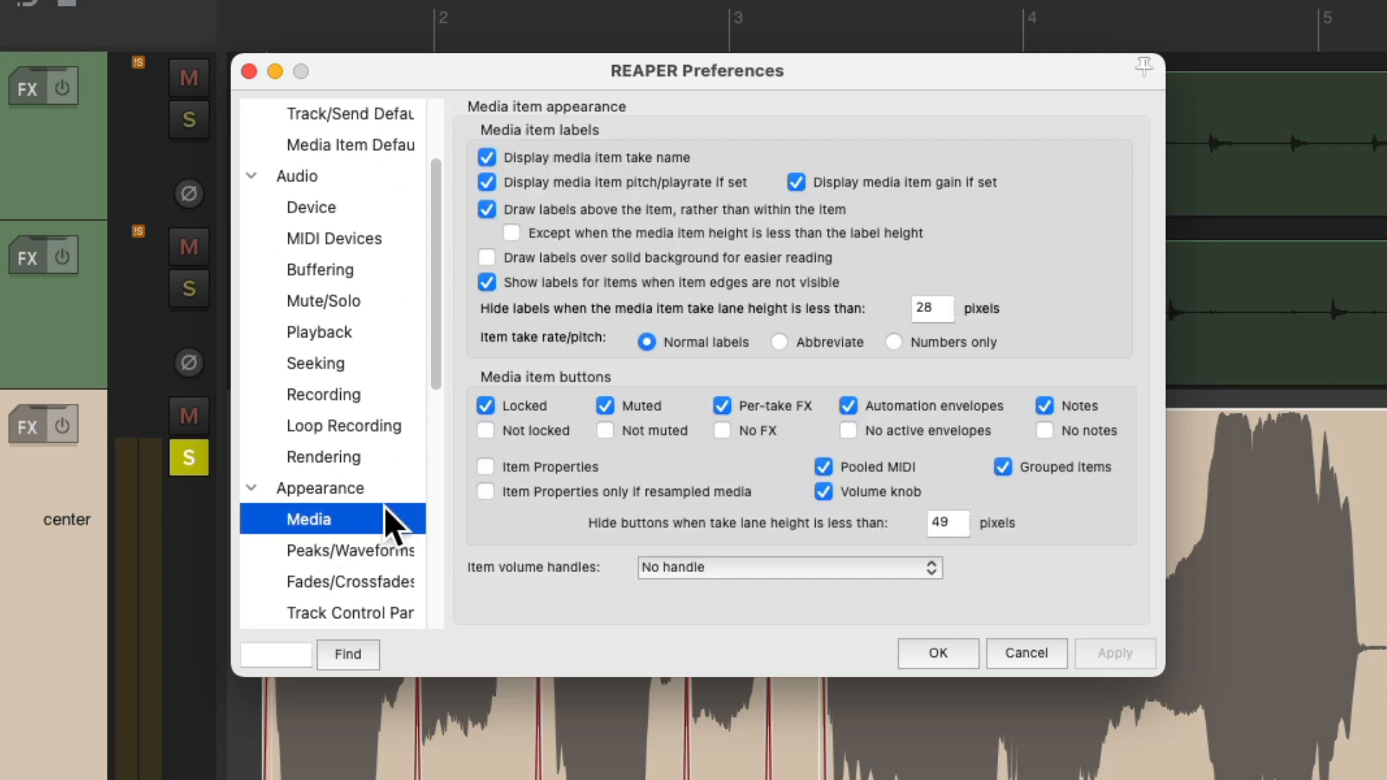
mouse_move(891, 521)
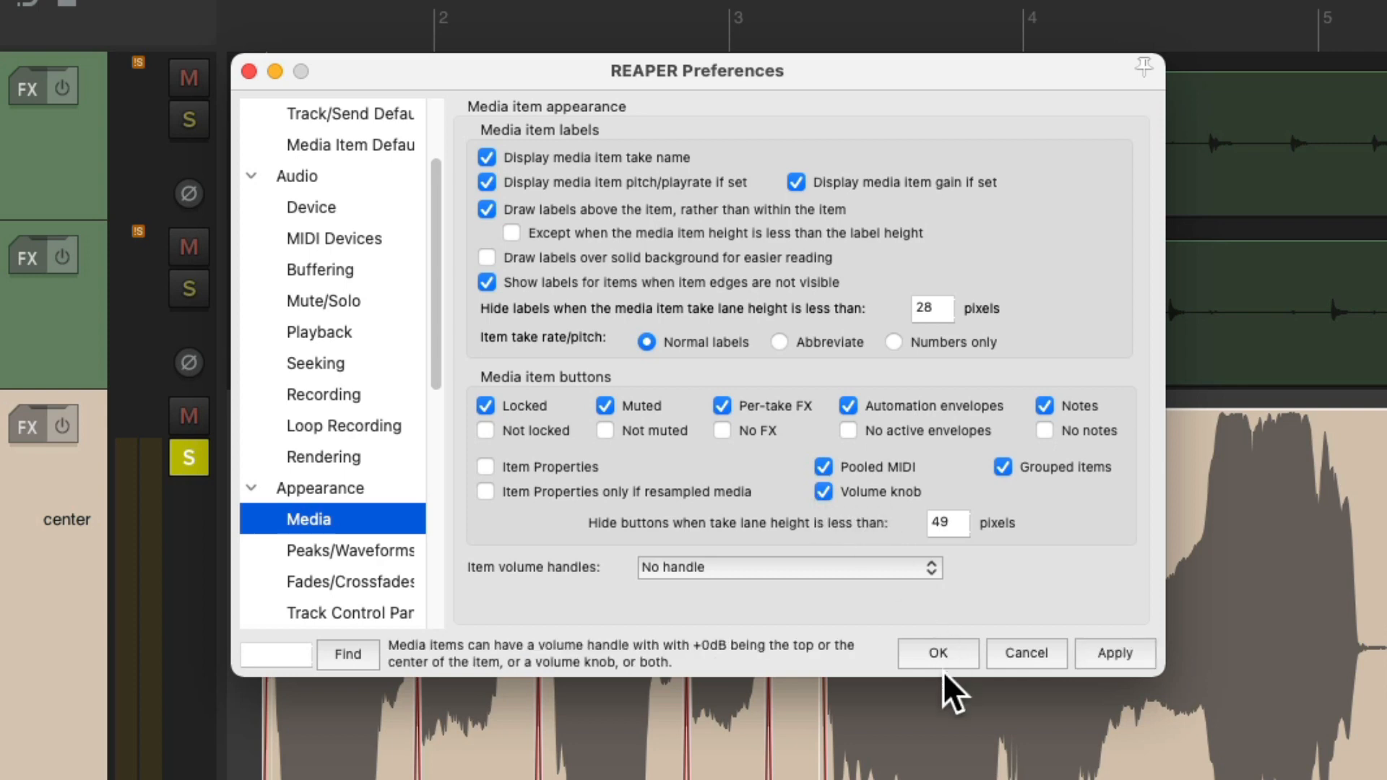
click(936, 653)
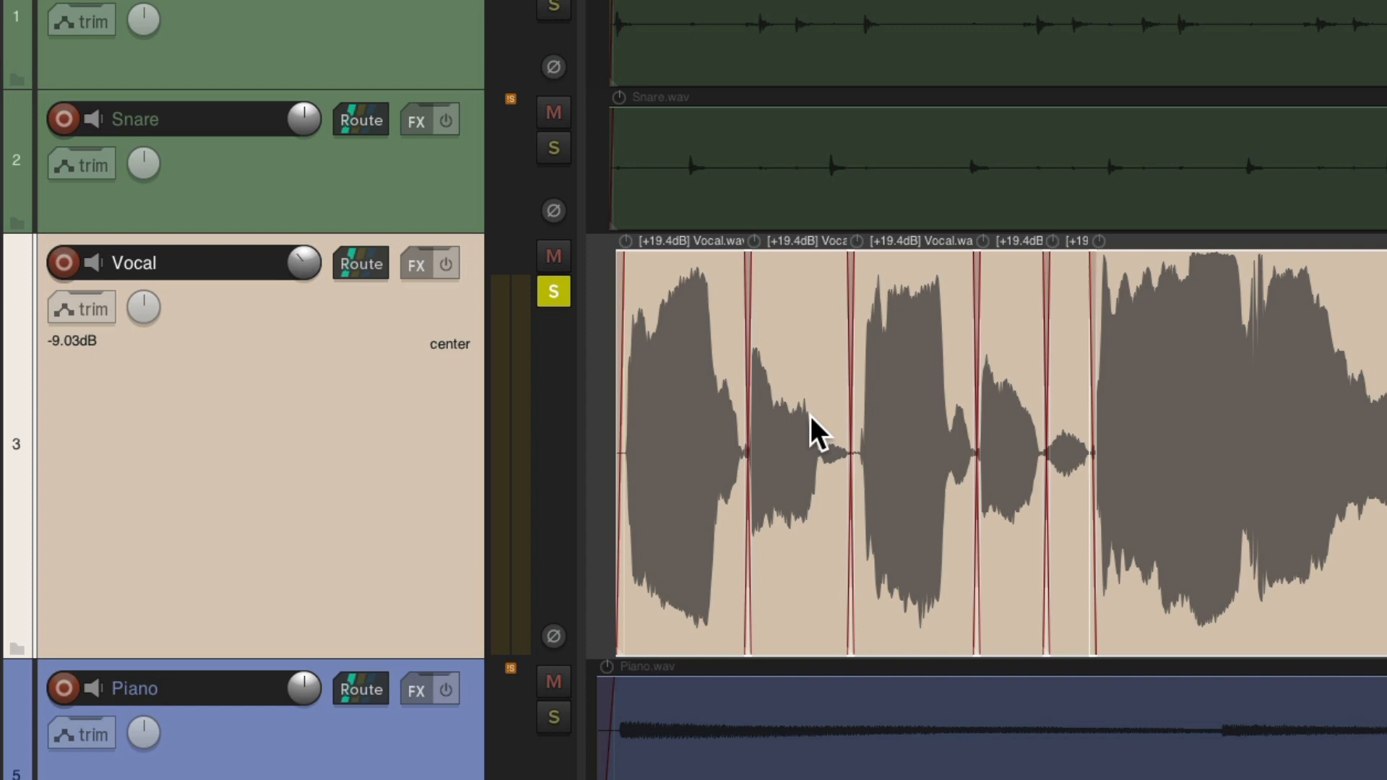
mouse_move(634, 256)
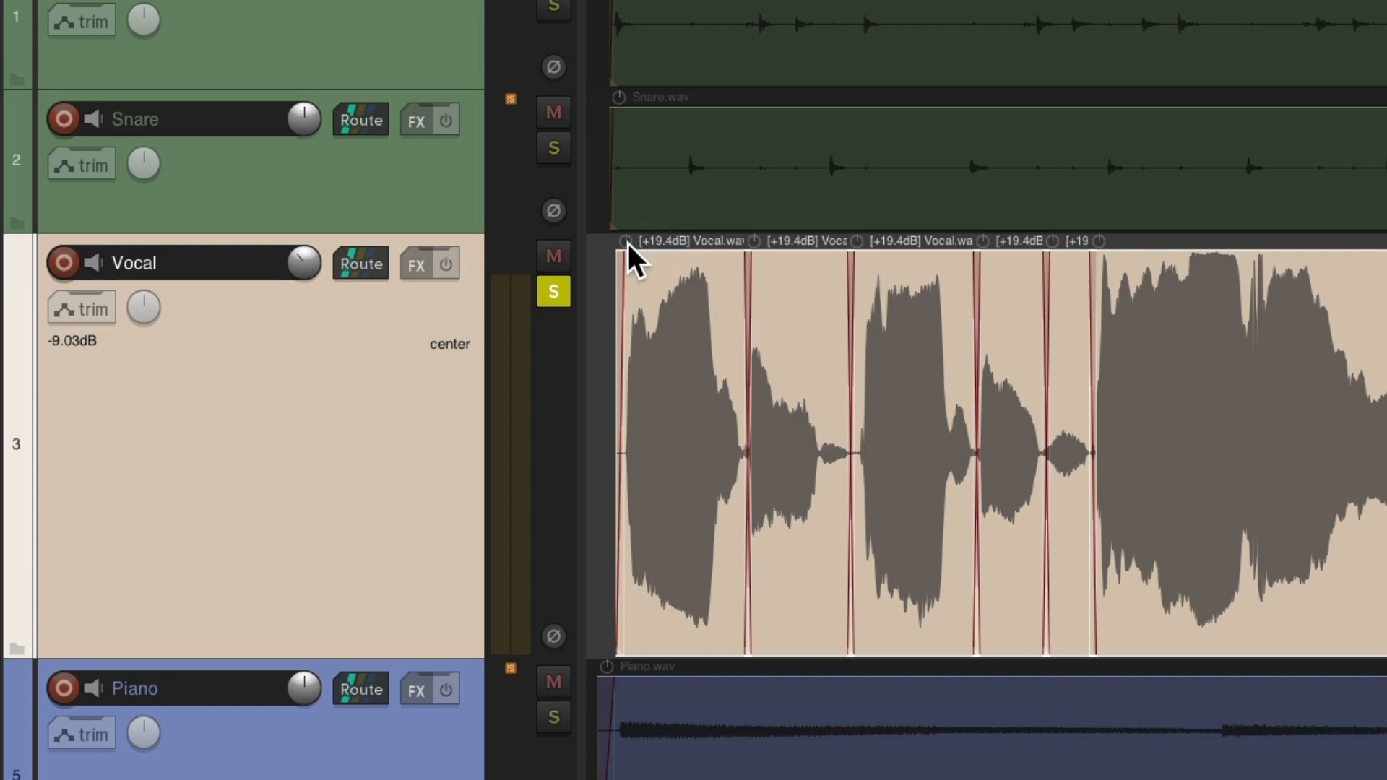
Step: Drag the vocal item's volume knob down until the pieces read +16.5 dB
drag(630, 257, 630, 281)
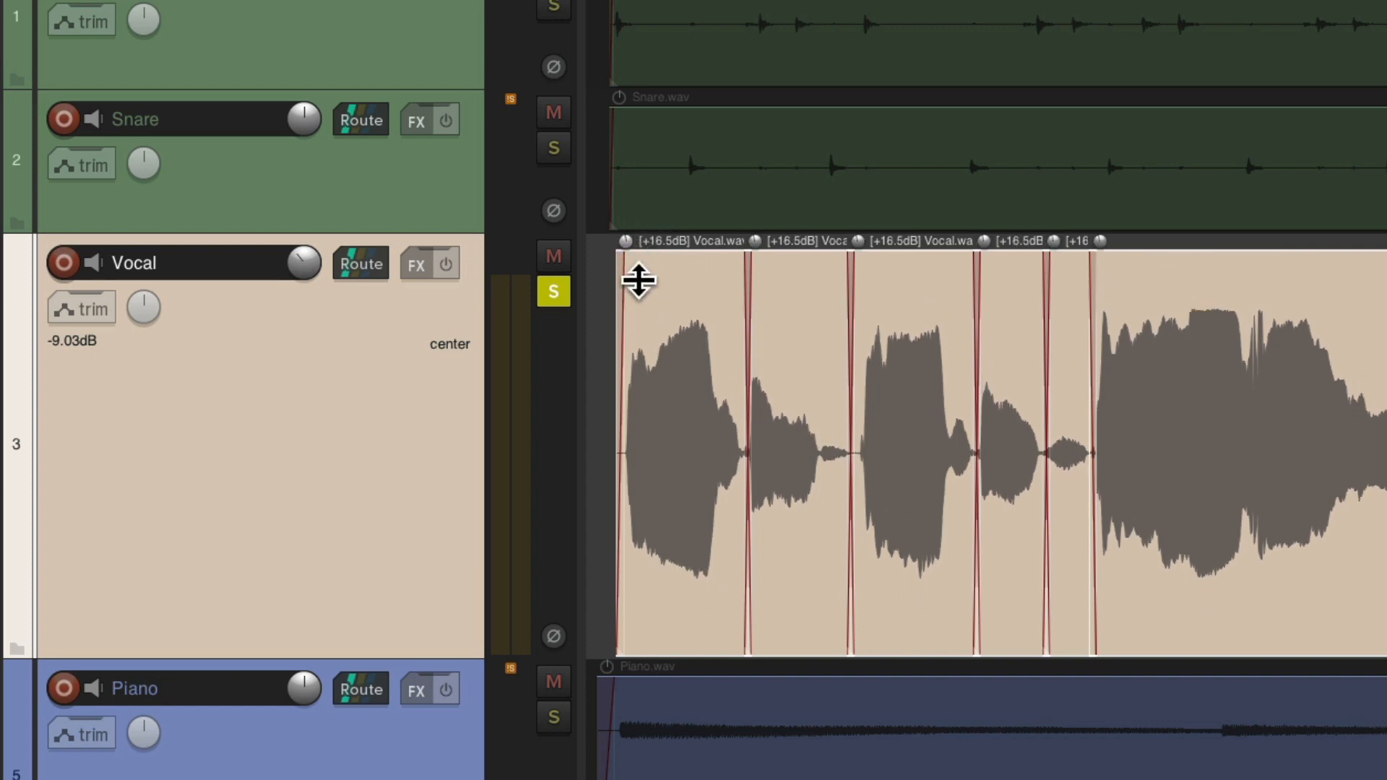